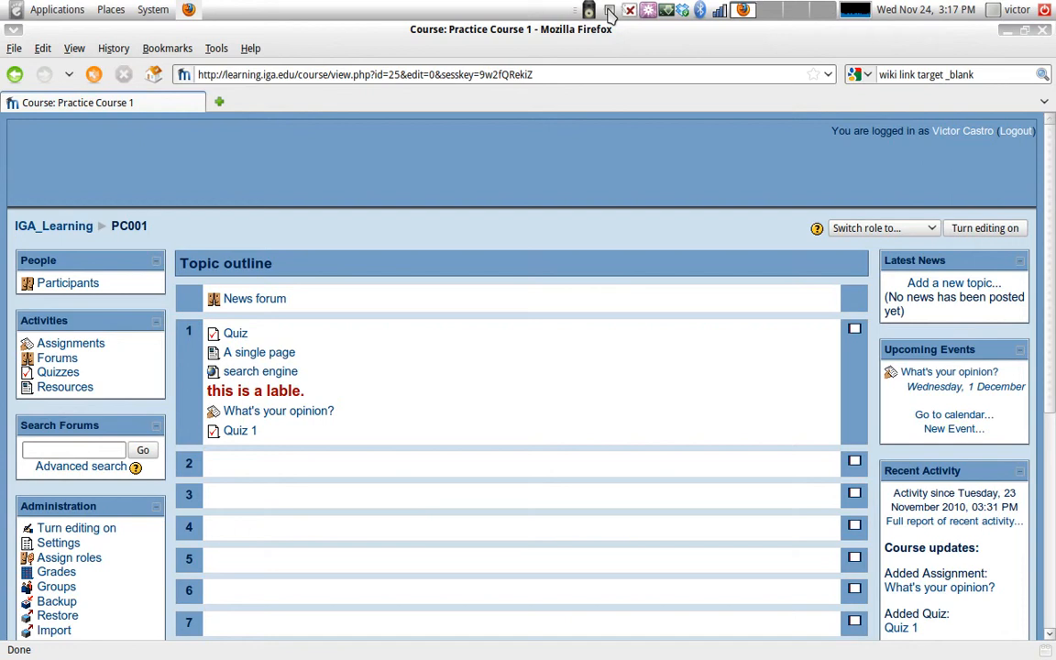
{"action": "mouse_move", "coordinate": [550, 381]}
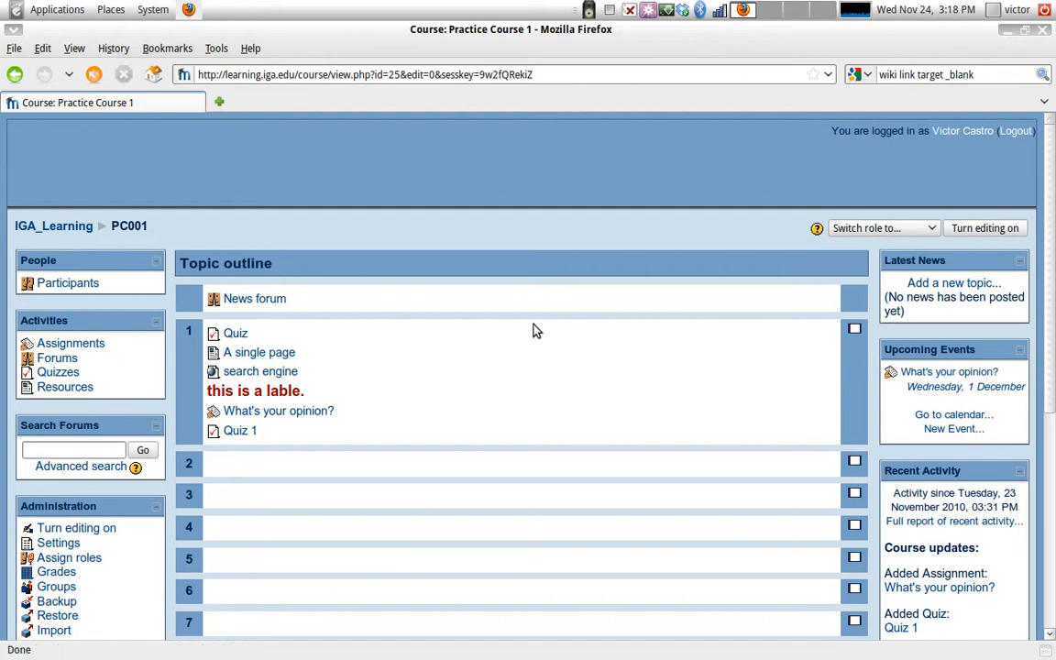
{"action": "mouse_move", "coordinate": [347, 310]}
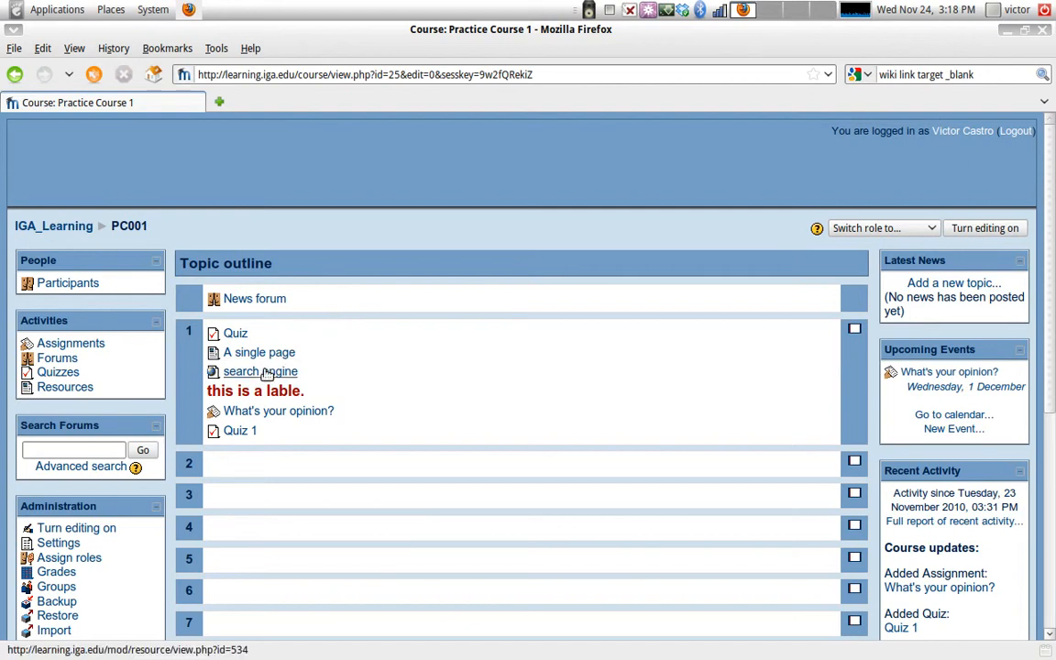
{"action": "mouse_move", "coordinate": [253, 325]}
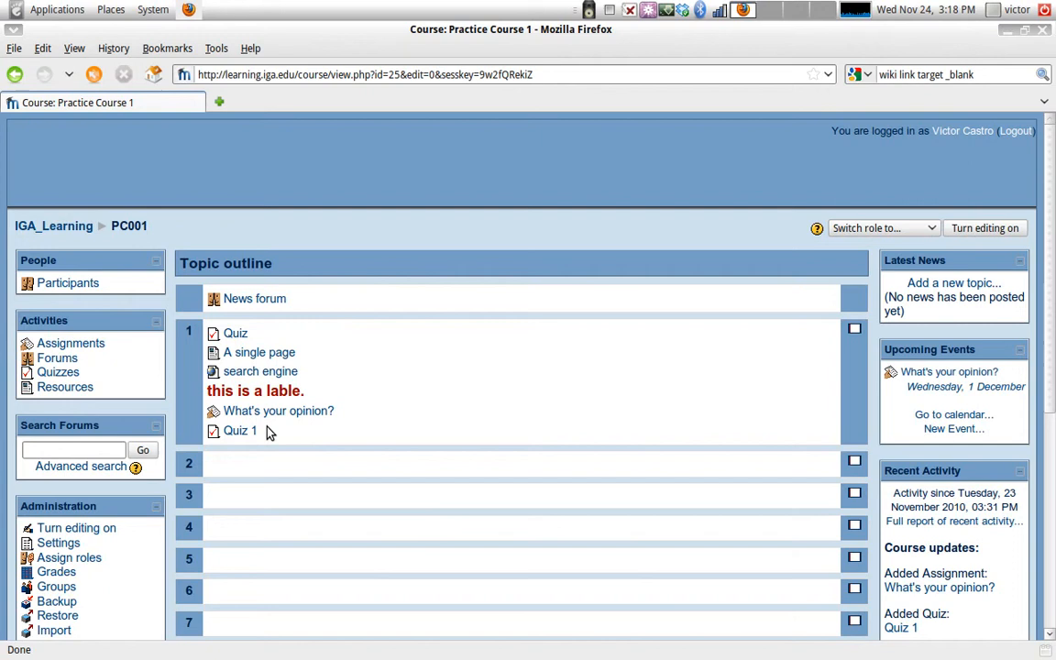
{"action": "mouse_move", "coordinate": [282, 456]}
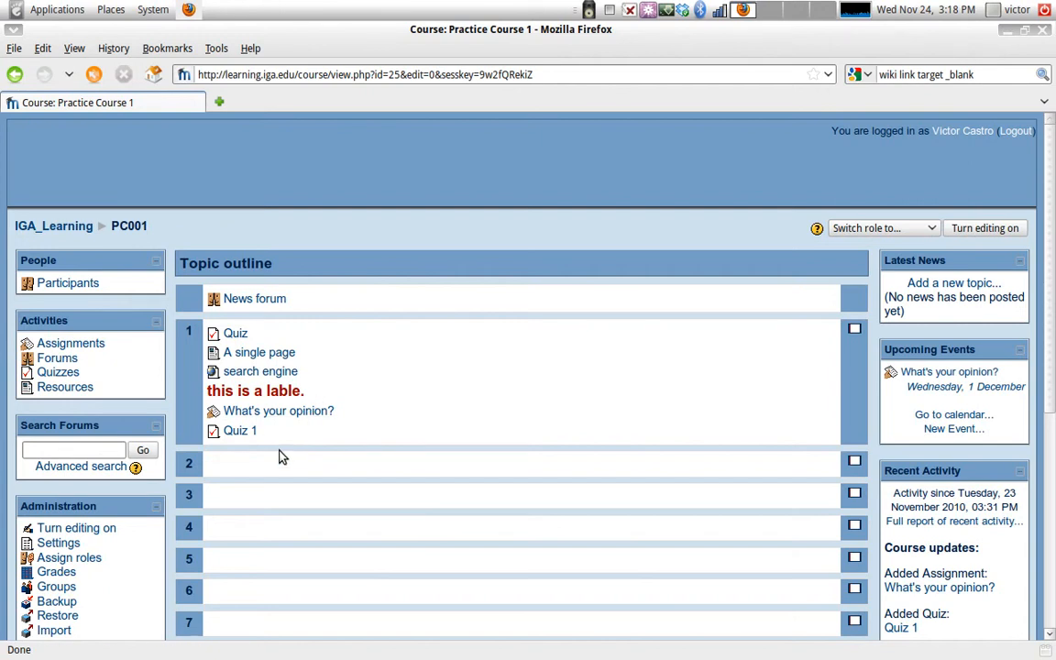
{"action": "mouse_move", "coordinate": [278, 448]}
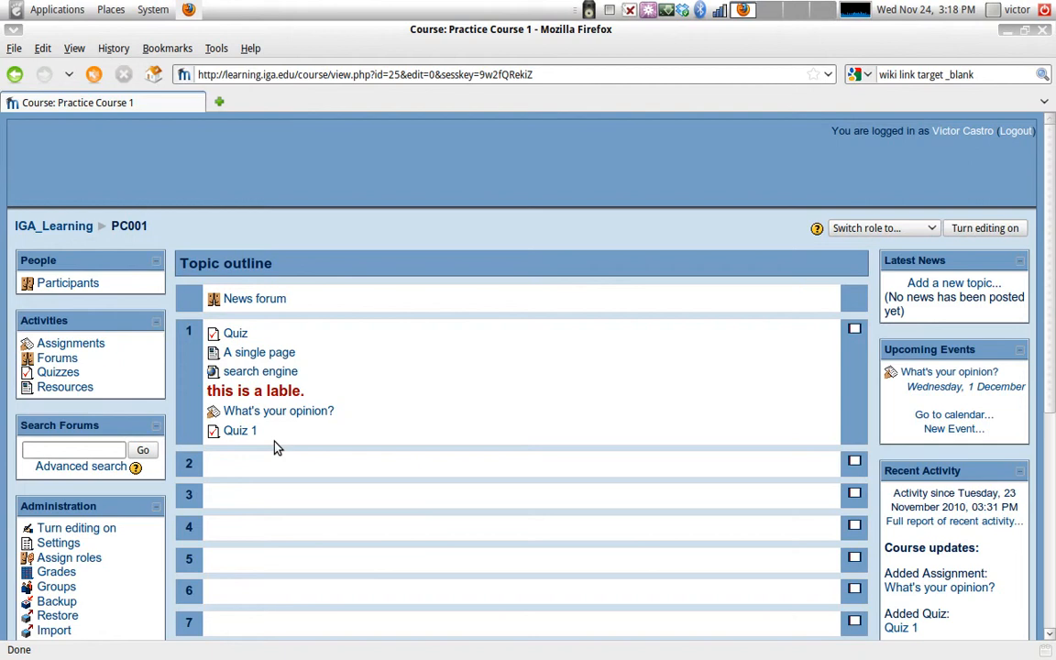
{"action": "mouse_move", "coordinate": [431, 441]}
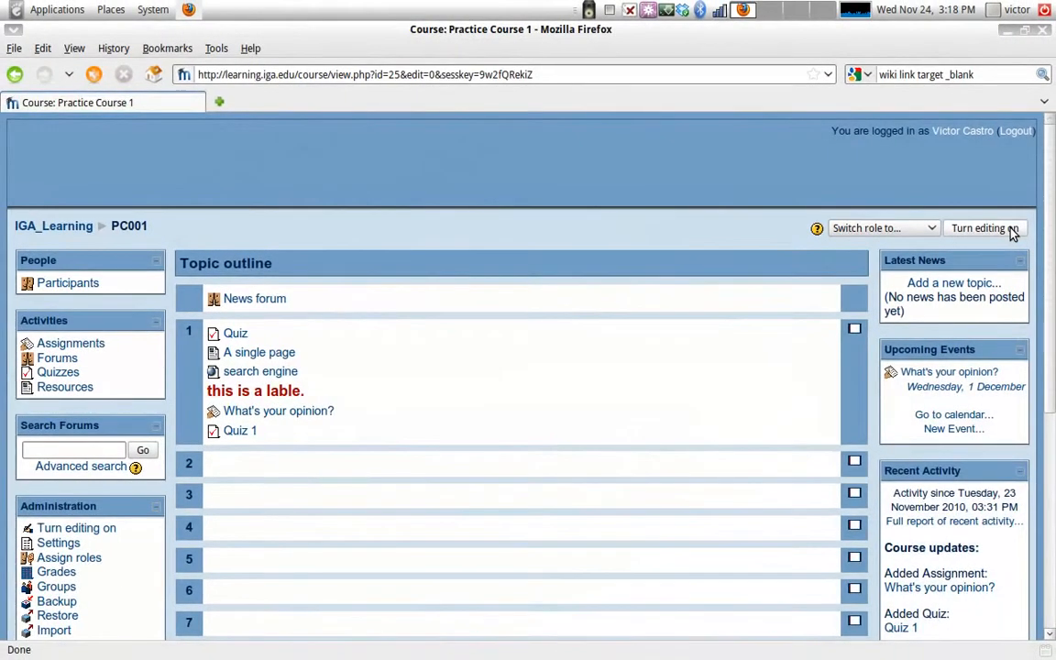
Switch Practice Course 1 into editing mode and scroll through topic 1's activities under Quiz.
{"action": "left_click", "coordinate": [985, 228]}
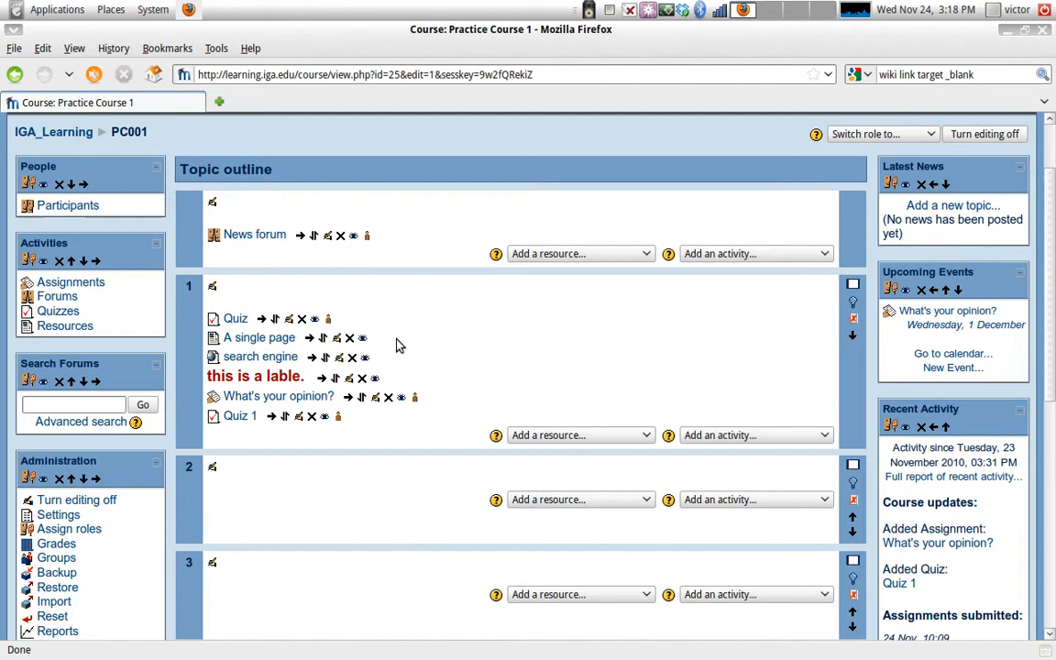
{"action": "mouse_move", "coordinate": [277, 395]}
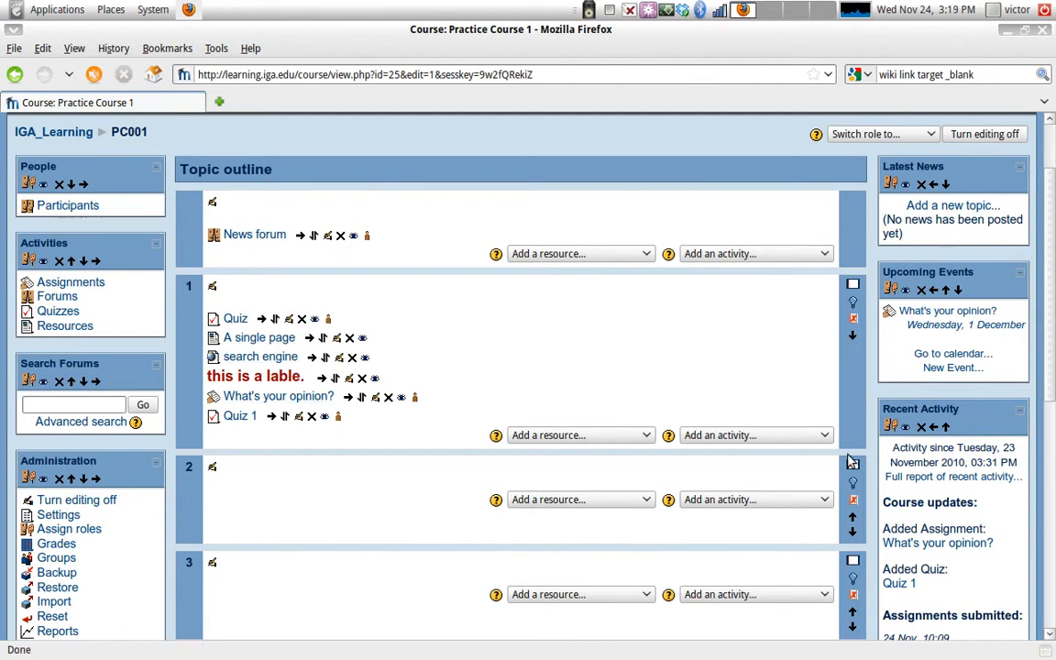
{"action": "mouse_move", "coordinate": [727, 499]}
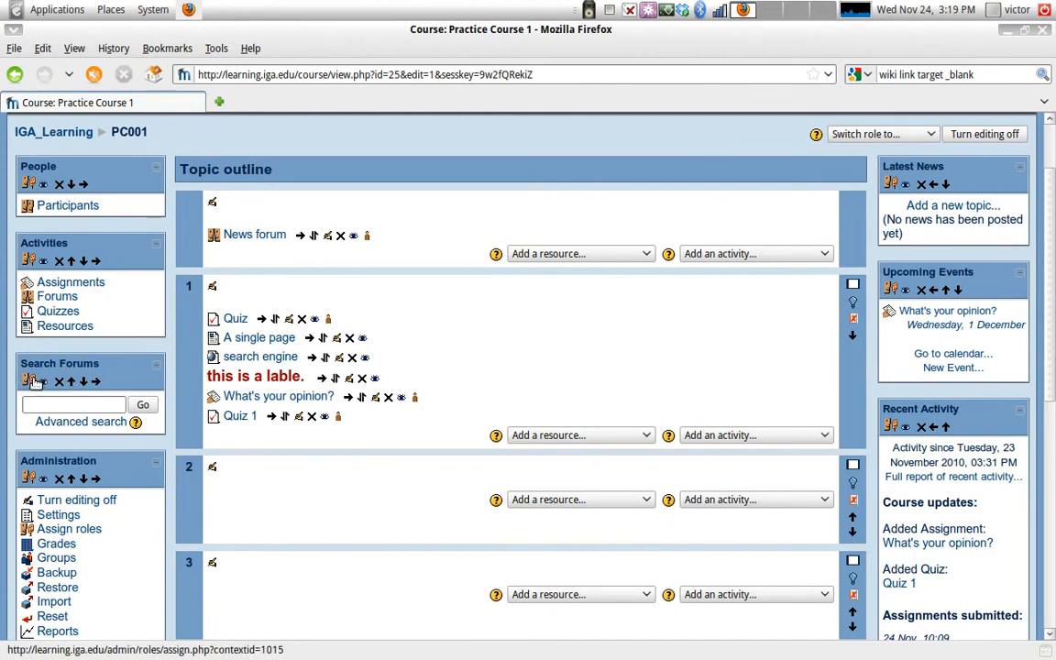
{"action": "mouse_move", "coordinate": [77, 234]}
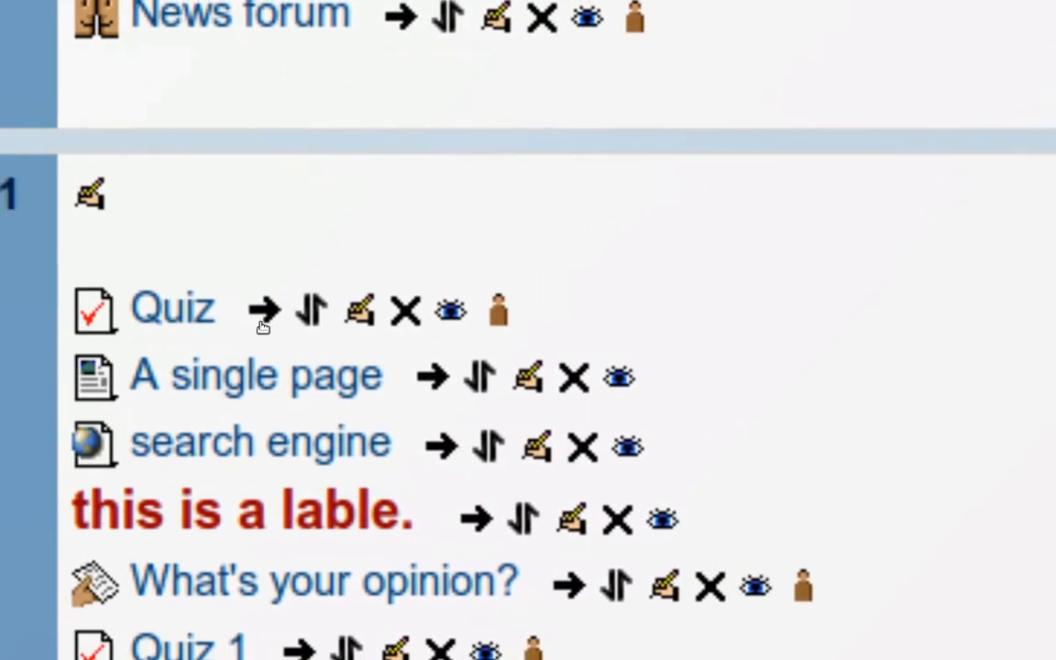
{"action": "scroll", "scroll_direction": "down", "scroll_amount": 3}
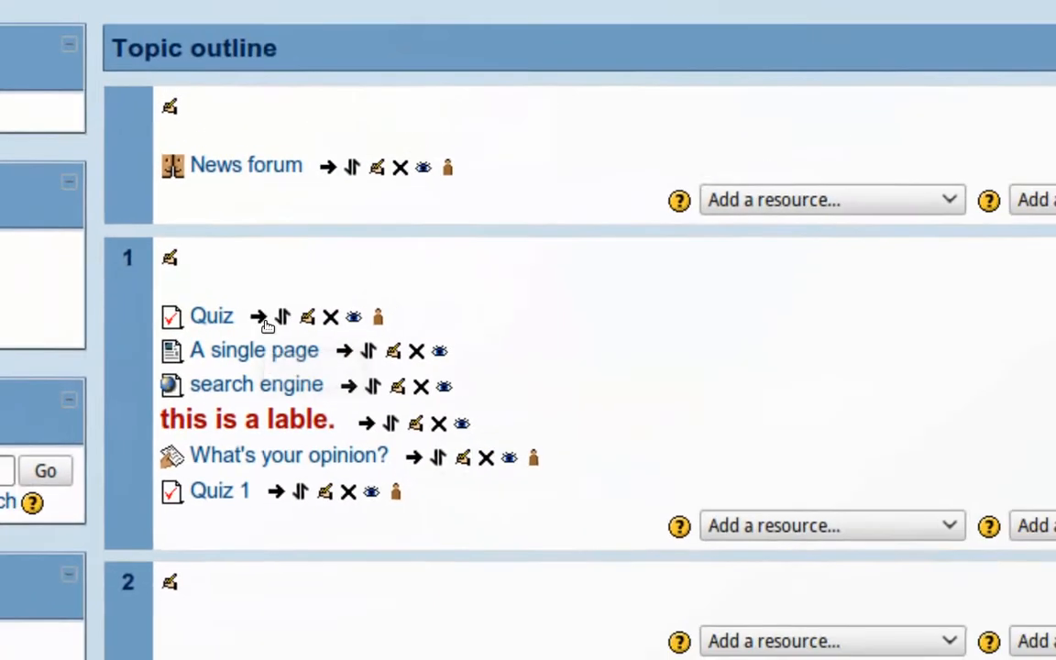
{"action": "scroll", "scroll_direction": "up", "scroll_amount": 3}
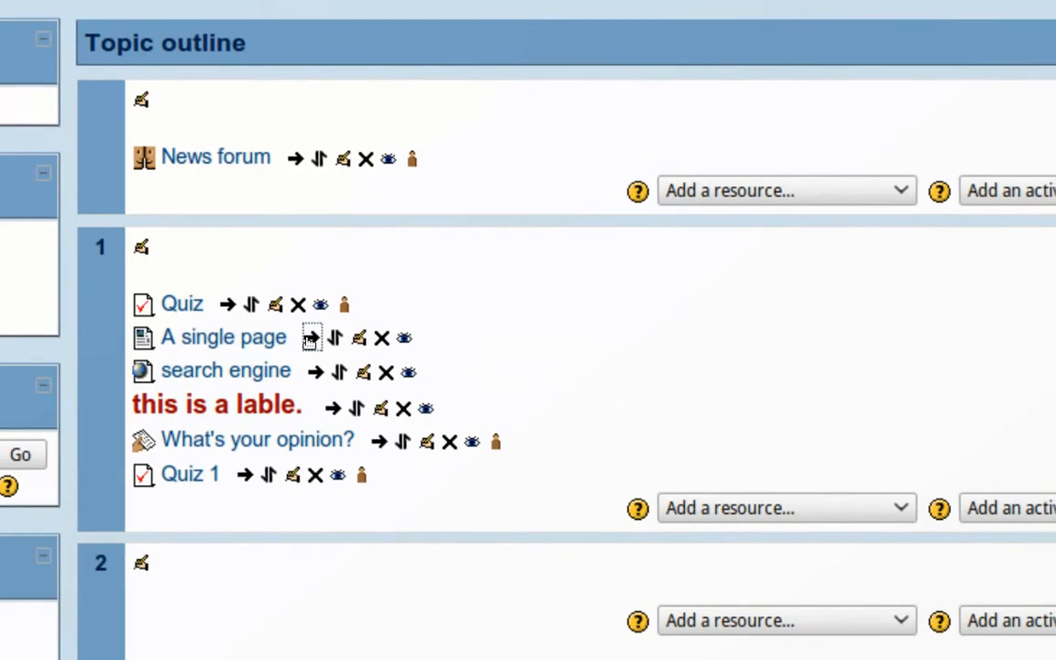
{"action": "scroll", "scroll_direction": "down", "scroll_amount": 3}
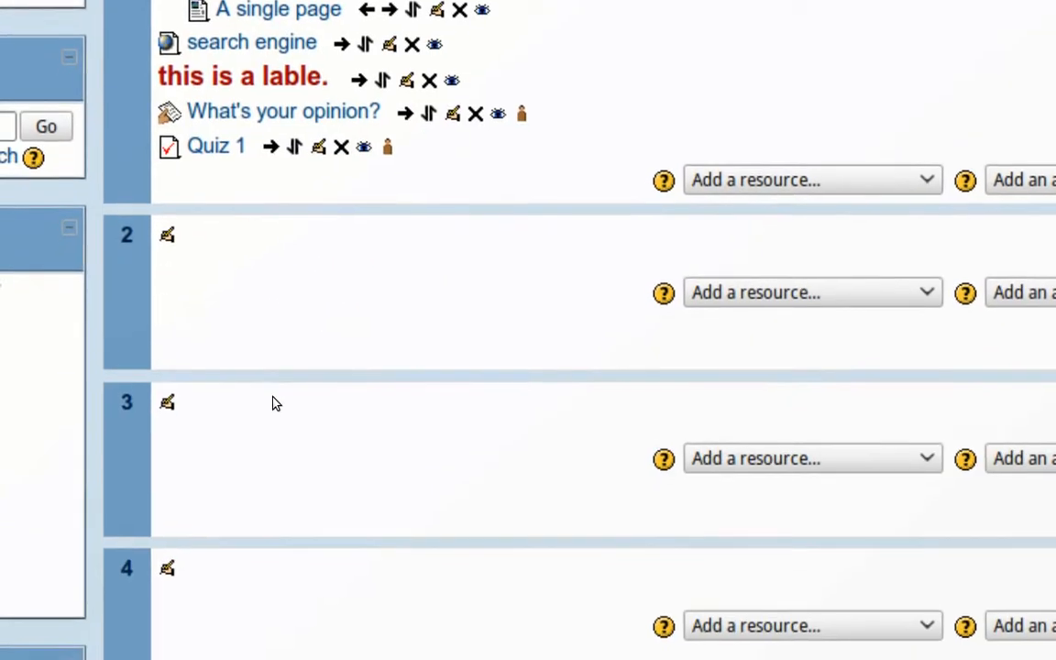
{"action": "scroll", "scroll_direction": "up", "scroll_amount": 3}
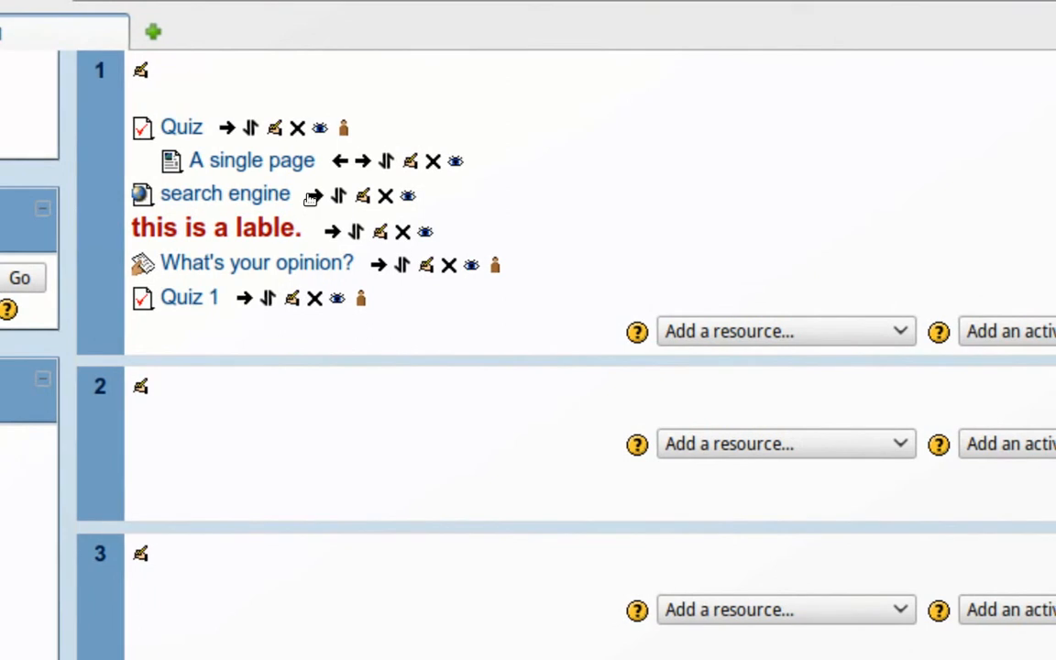
{"action": "scroll", "scroll_direction": "up", "scroll_amount": 3}
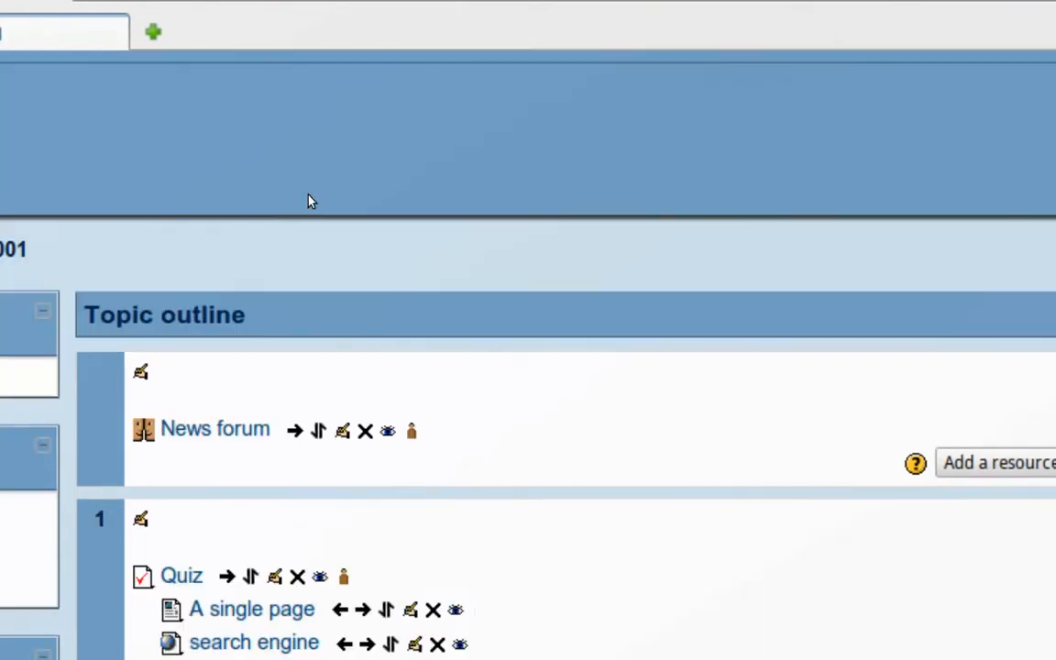
{"action": "scroll", "scroll_direction": "down", "scroll_amount": 3}
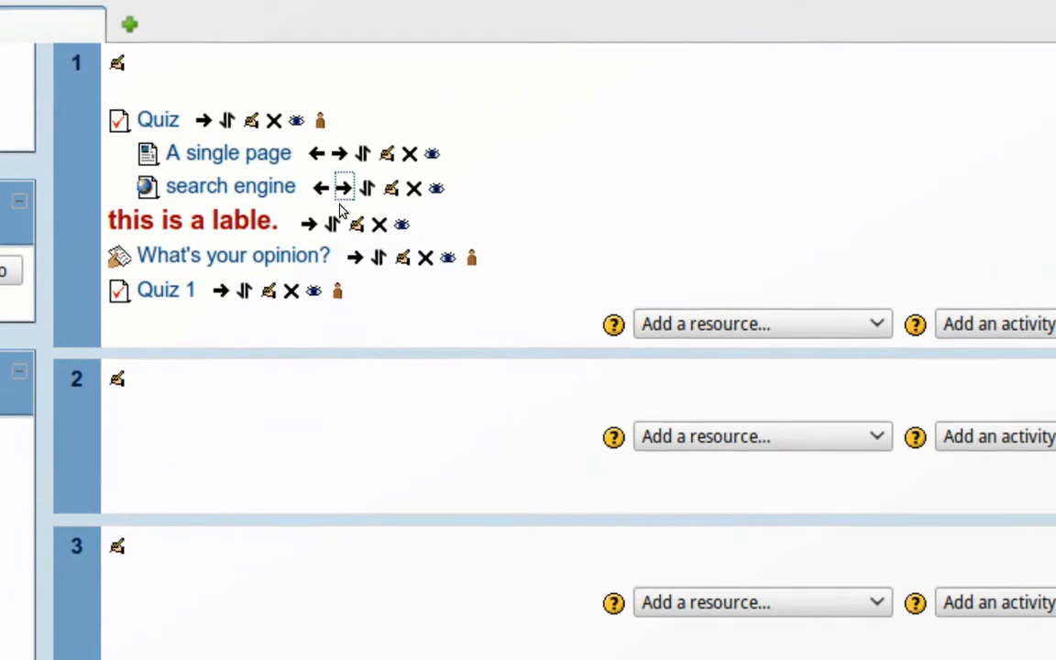
{"action": "scroll", "scroll_direction": "down", "scroll_amount": 3}
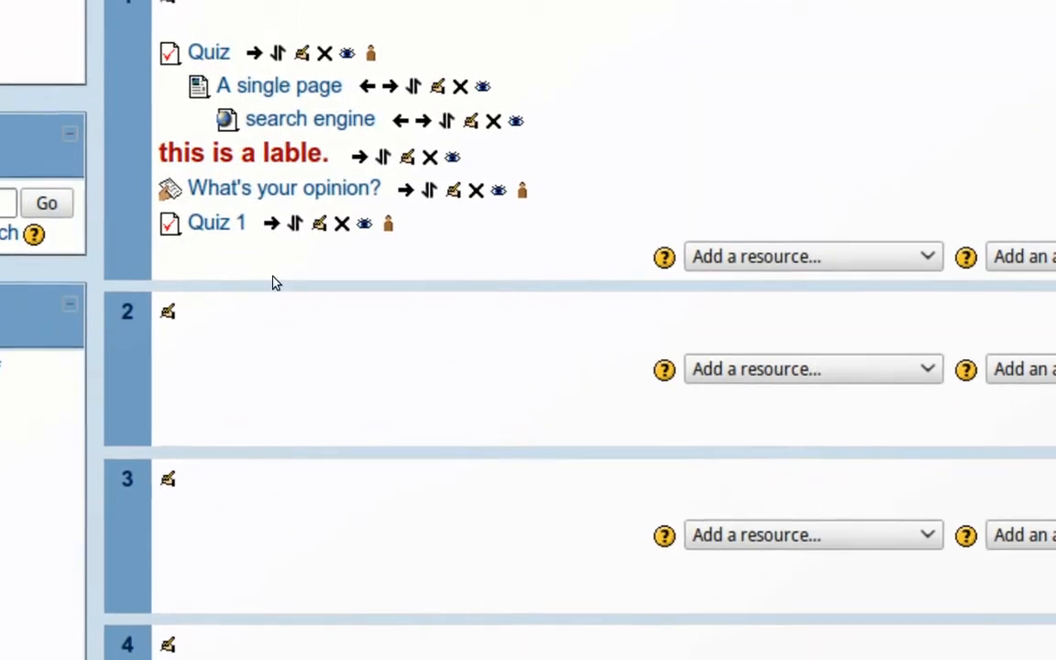
{"action": "scroll", "scroll_direction": "up", "scroll_amount": 3}
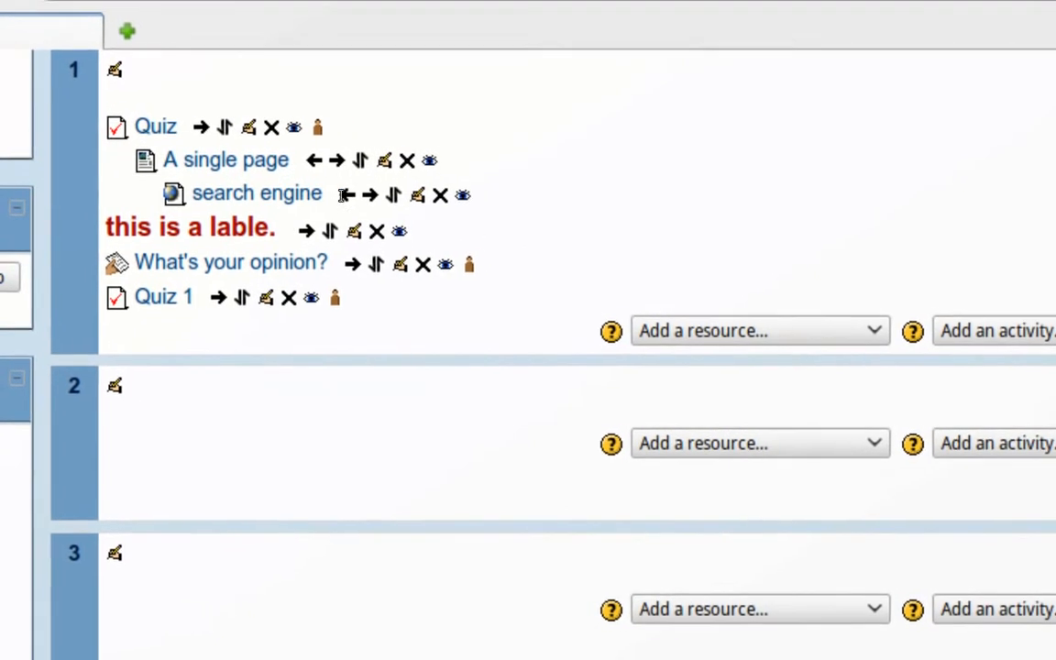
{"action": "mouse_move", "coordinate": [345, 194]}
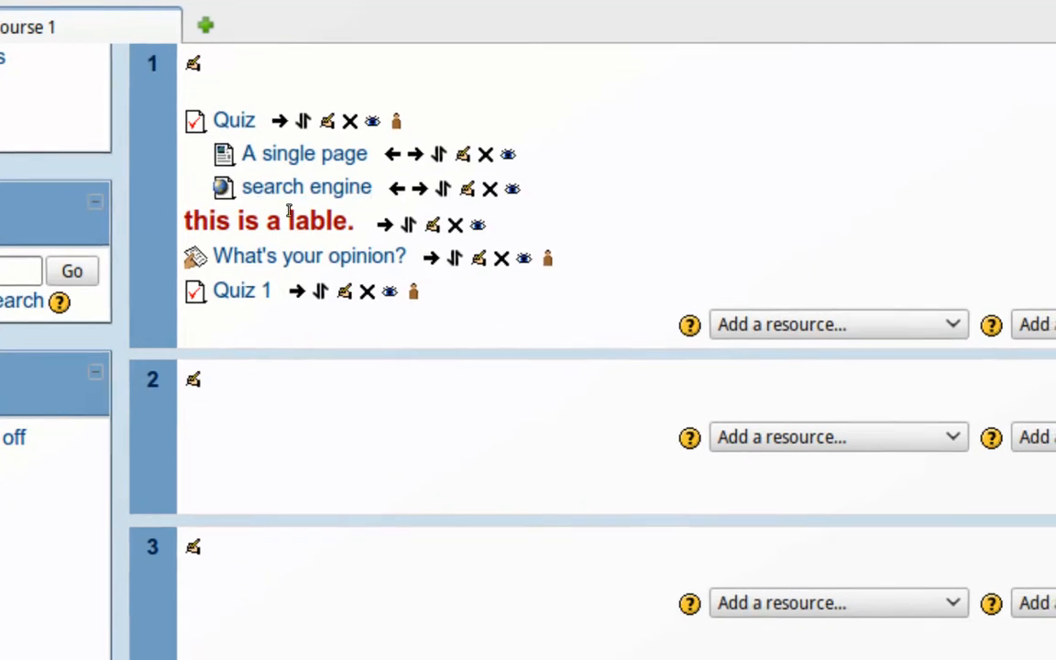
Scroll through topic 1 to find the red label, Quiz and the slot above Quiz 1.
{"action": "scroll", "scroll_direction": "up", "scroll_amount": 3}
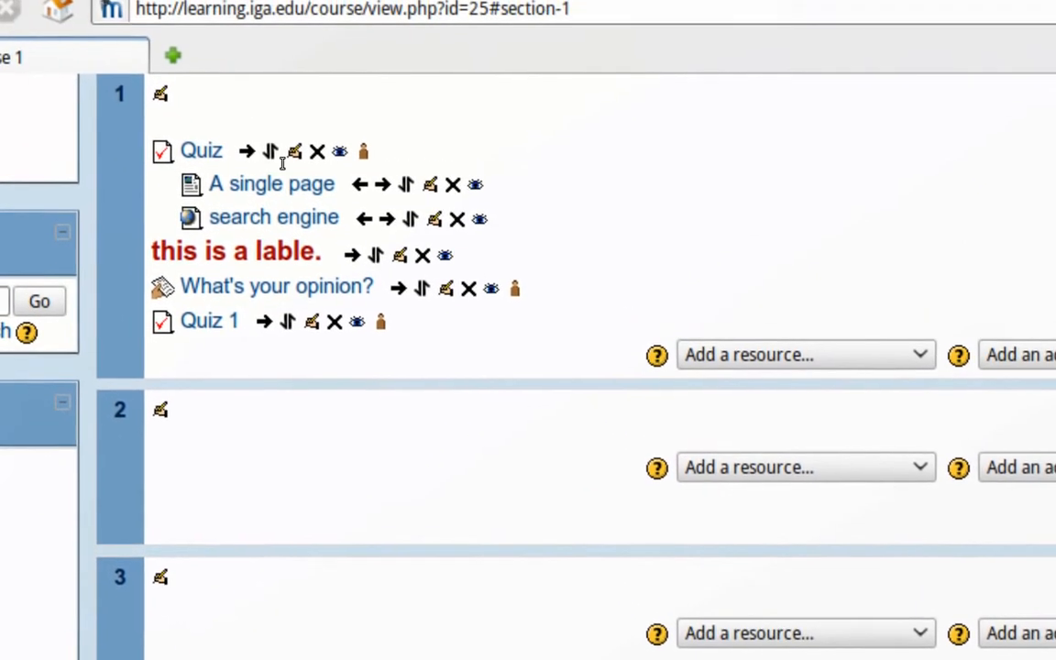
{"action": "scroll", "scroll_direction": "down", "scroll_amount": 3}
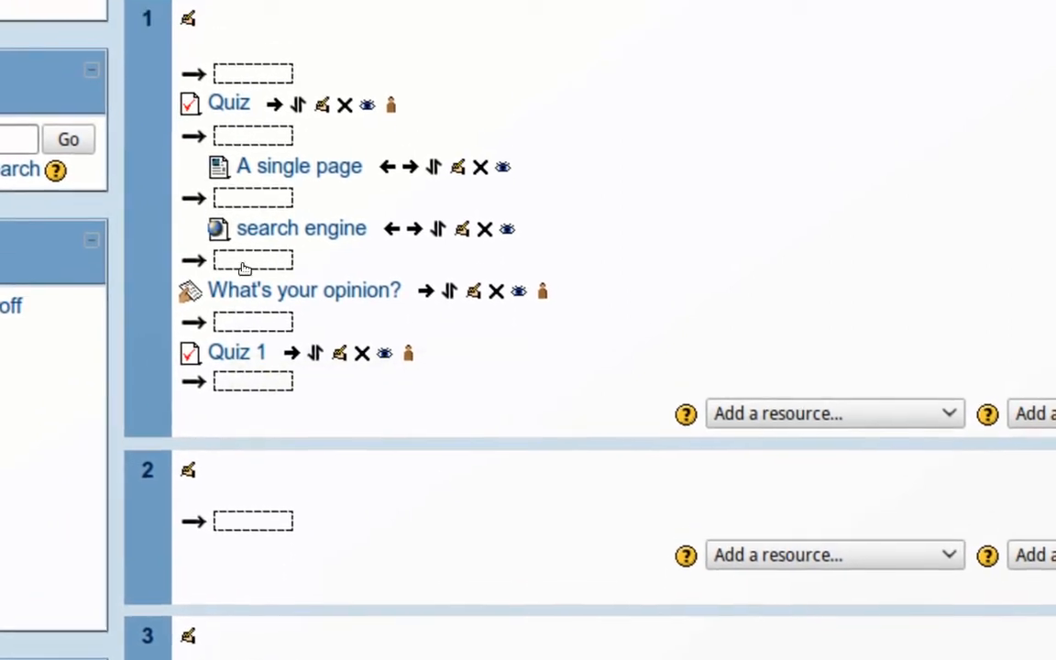
{"action": "scroll", "scroll_direction": "up", "scroll_amount": 3}
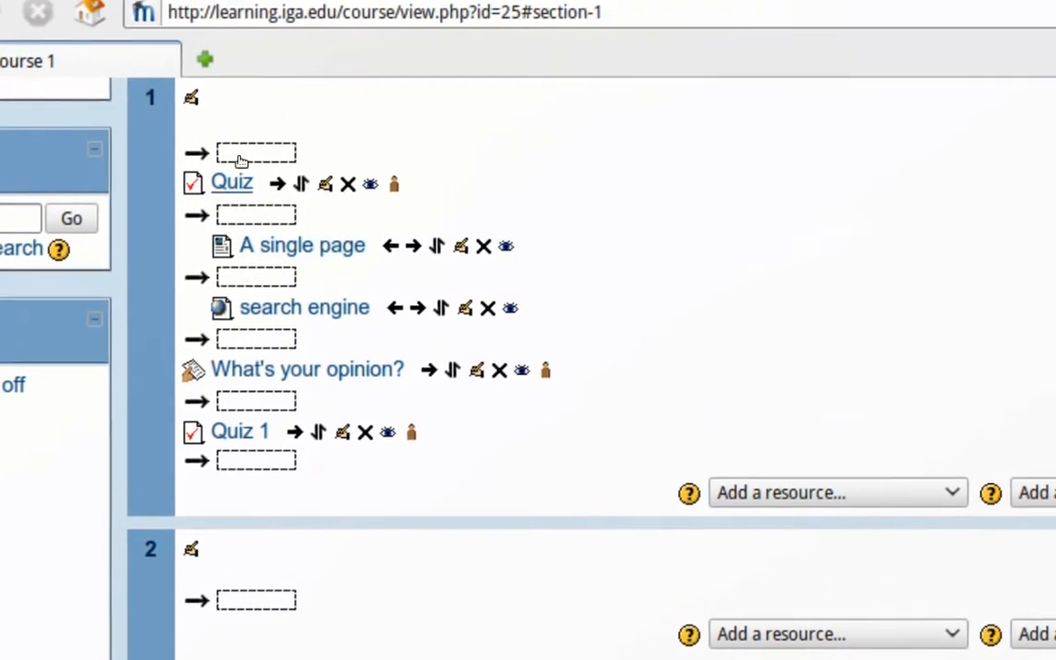
{"action": "scroll", "scroll_direction": "down", "scroll_amount": 3}
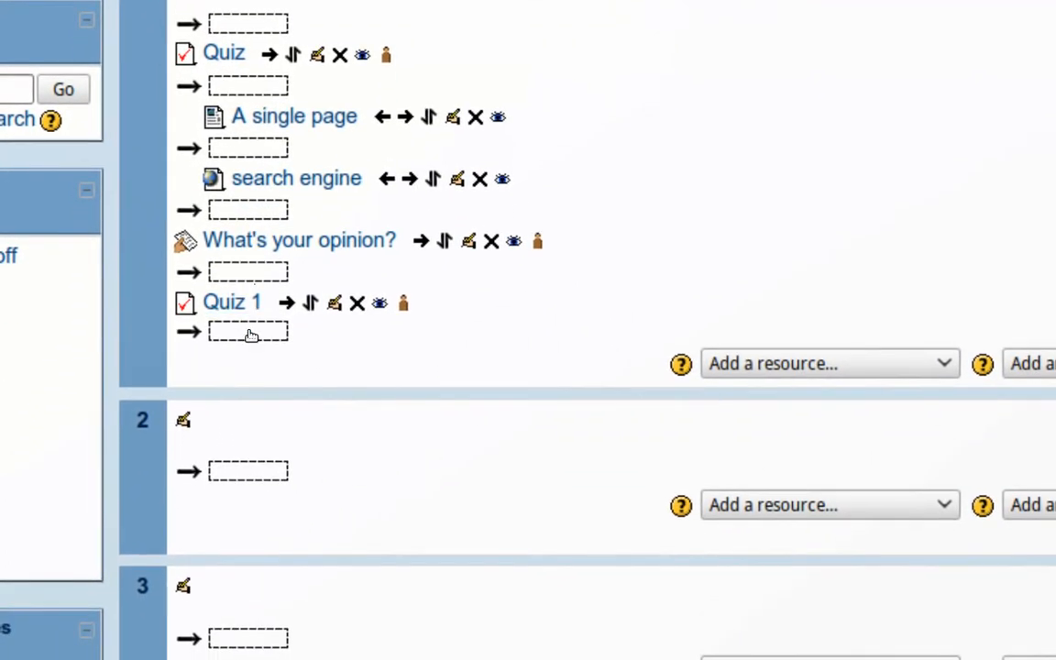
{"action": "scroll", "scroll_direction": "up", "scroll_amount": 3}
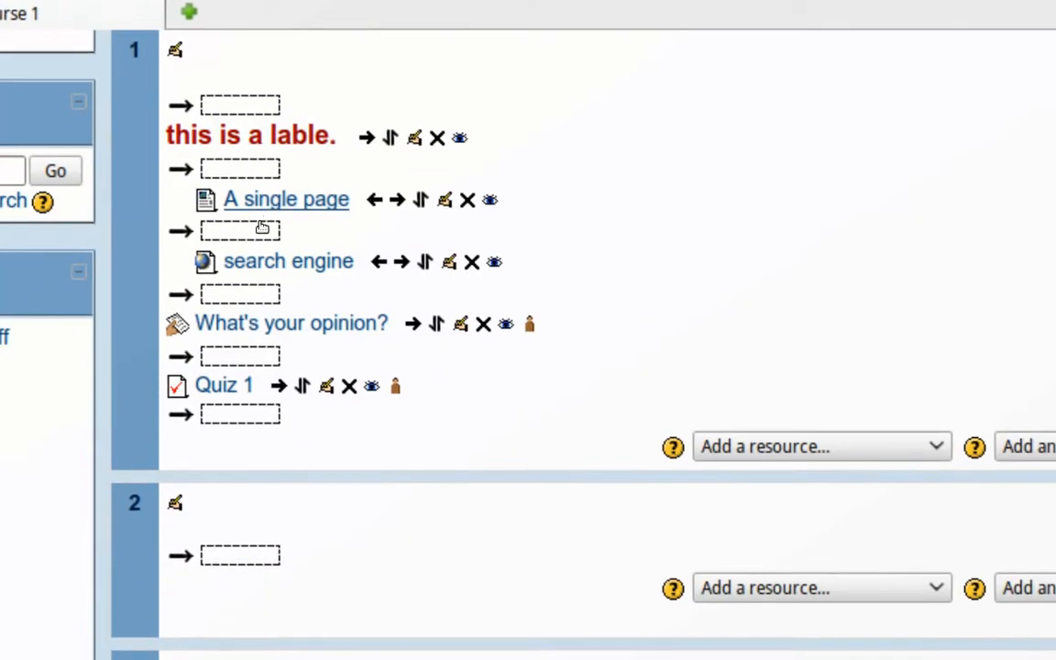
{"action": "scroll", "scroll_direction": "down", "scroll_amount": 3}
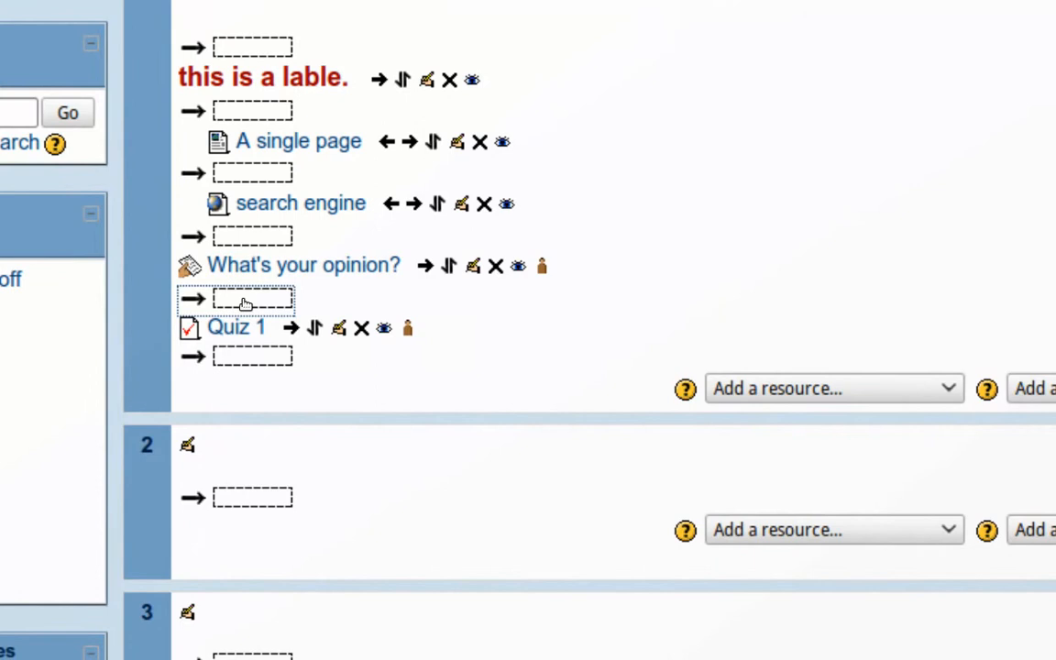
{"action": "scroll", "scroll_direction": "up", "scroll_amount": 3}
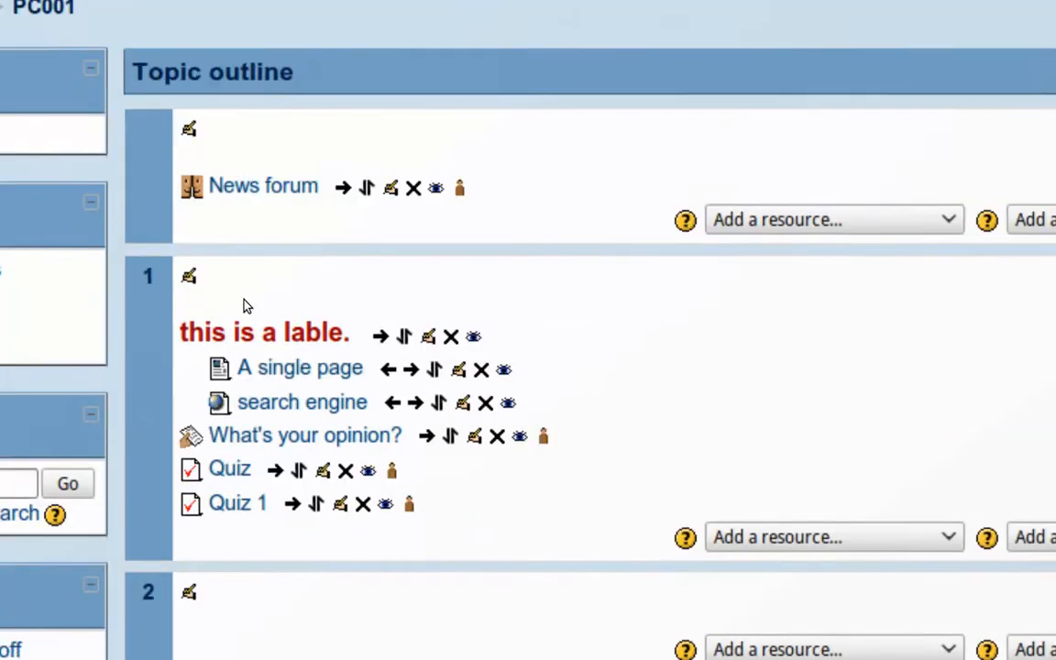
{"action": "scroll", "scroll_direction": "down", "scroll_amount": 3}
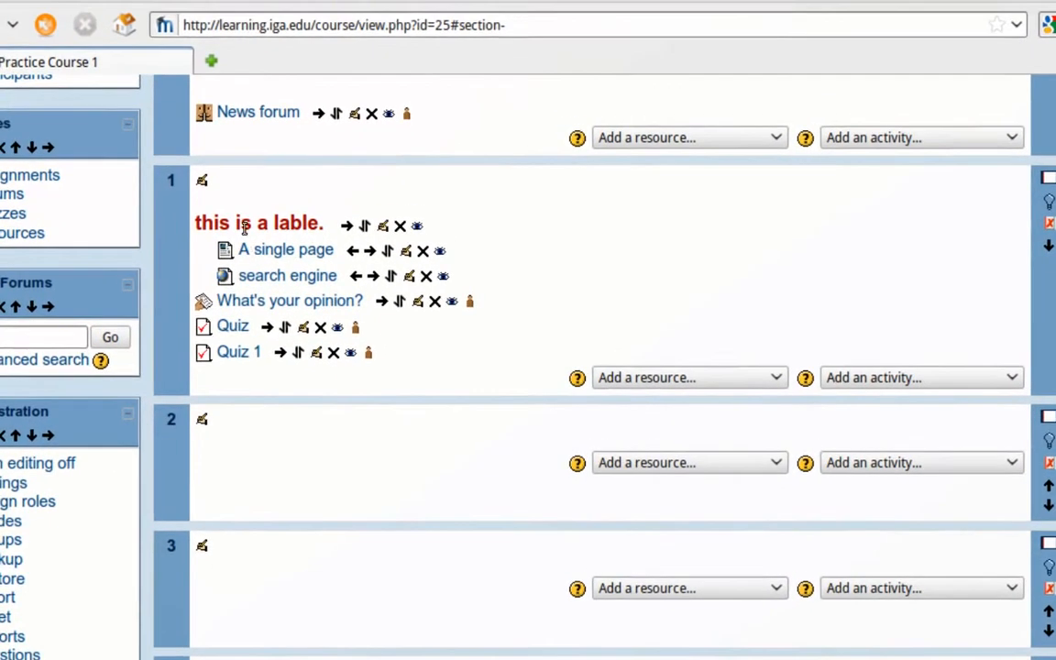
{"action": "scroll", "scroll_direction": "up", "scroll_amount": 3}
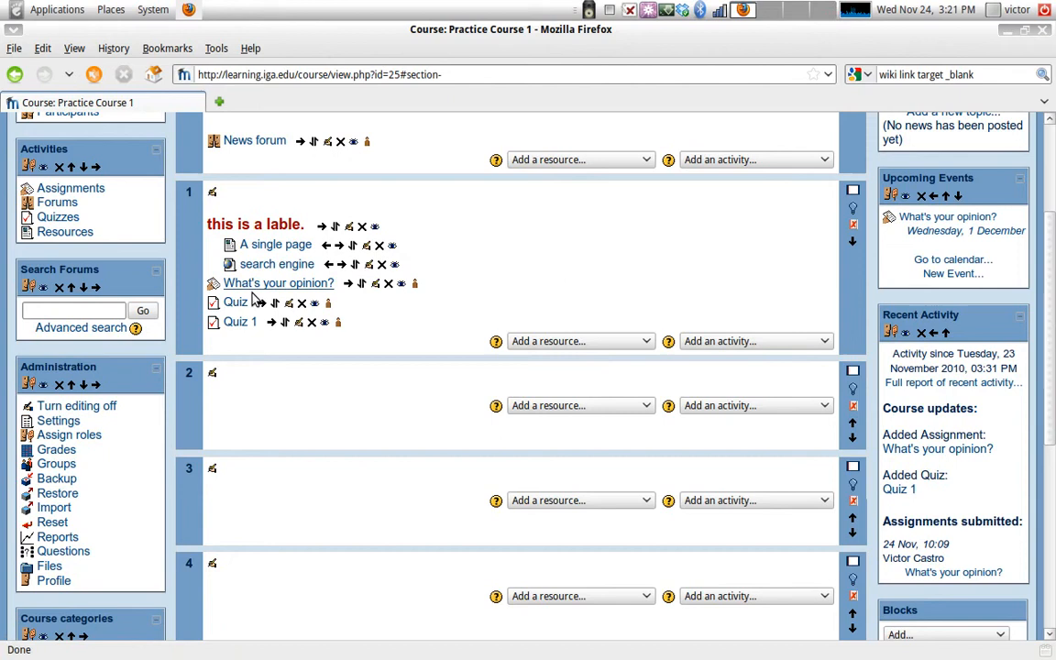
{"action": "mouse_move", "coordinate": [240, 322]}
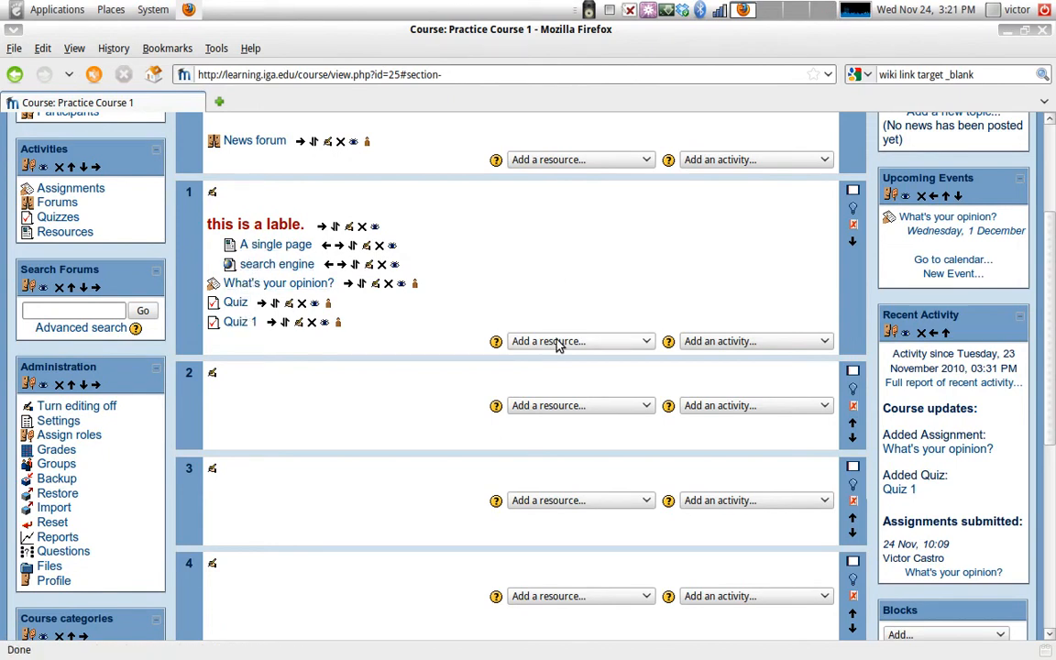
Choose Insert a label from topic 1's Add a resource menu.
{"action": "left_click", "coordinate": [580, 341]}
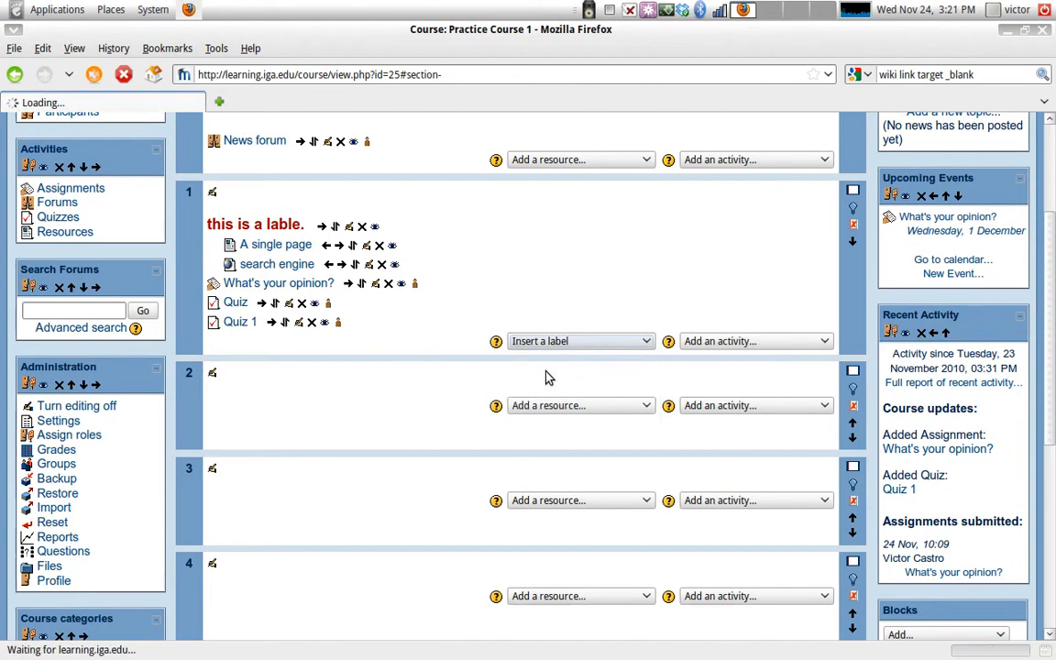
{"action": "left_click", "coordinate": [581, 340]}
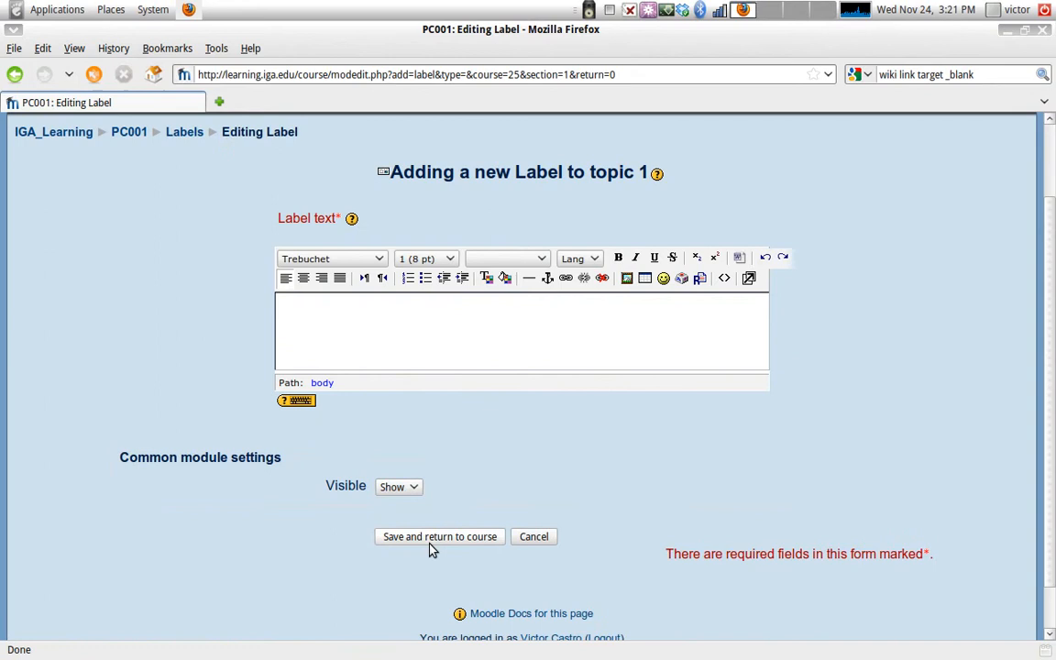
Add a label reading 'tex' in an invisible font colour, then save back to the course.
{"action": "left_click", "coordinate": [439, 536]}
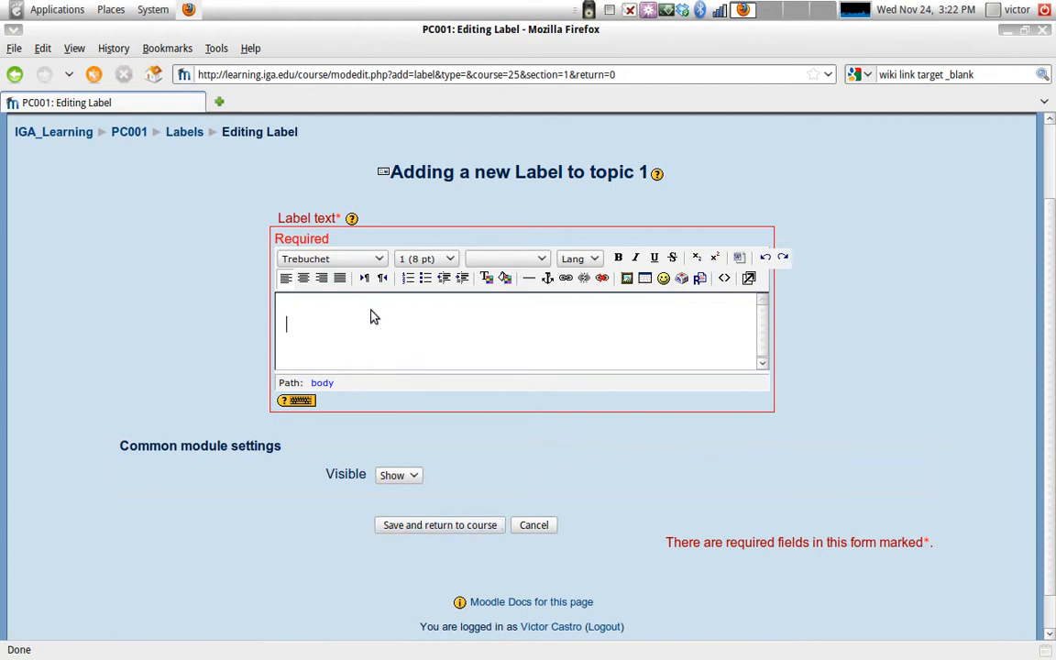
{"action": "mouse_move", "coordinate": [284, 308]}
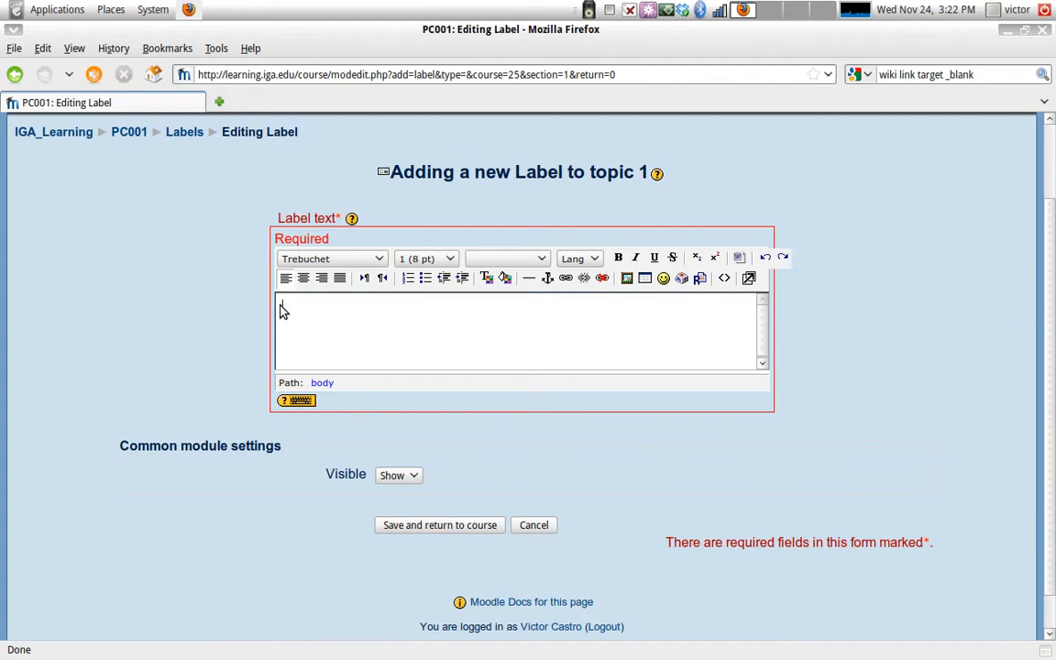
{"action": "type", "text": "text"}
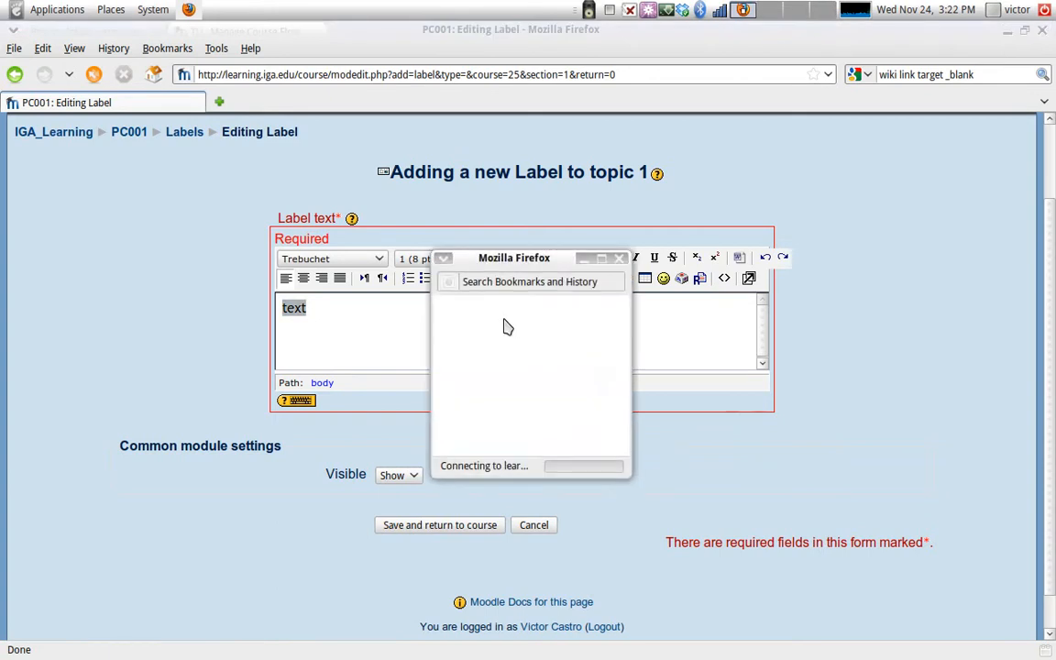
{"action": "mouse_move", "coordinate": [535, 346]}
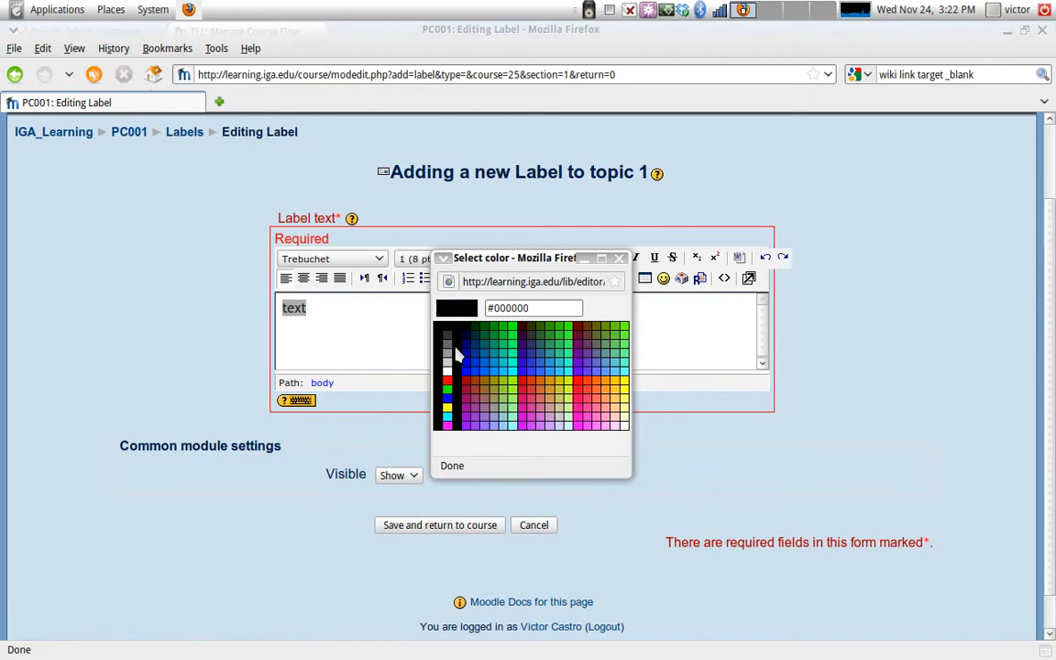
{"action": "left_click", "coordinate": [452, 465]}
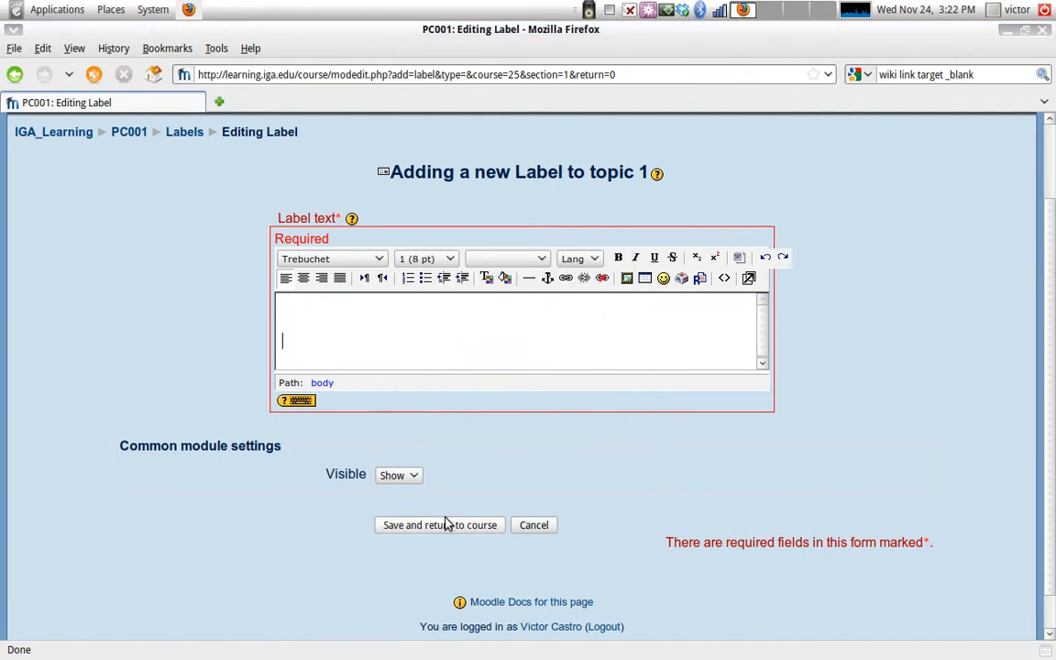
{"action": "left_click", "coordinate": [439, 524]}
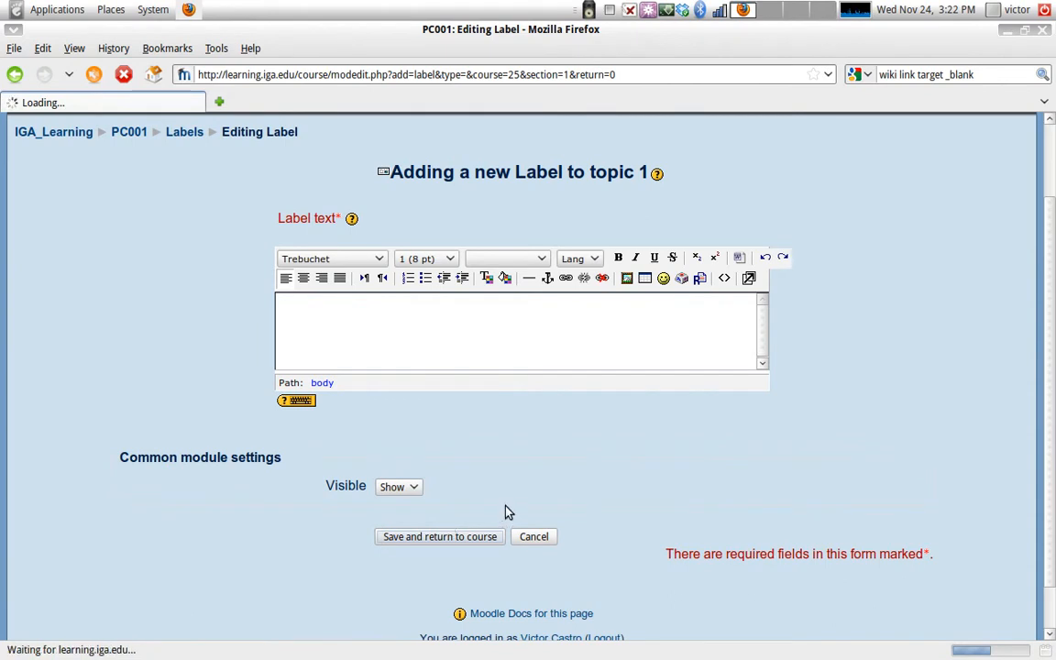
{"action": "left_click", "coordinate": [534, 536]}
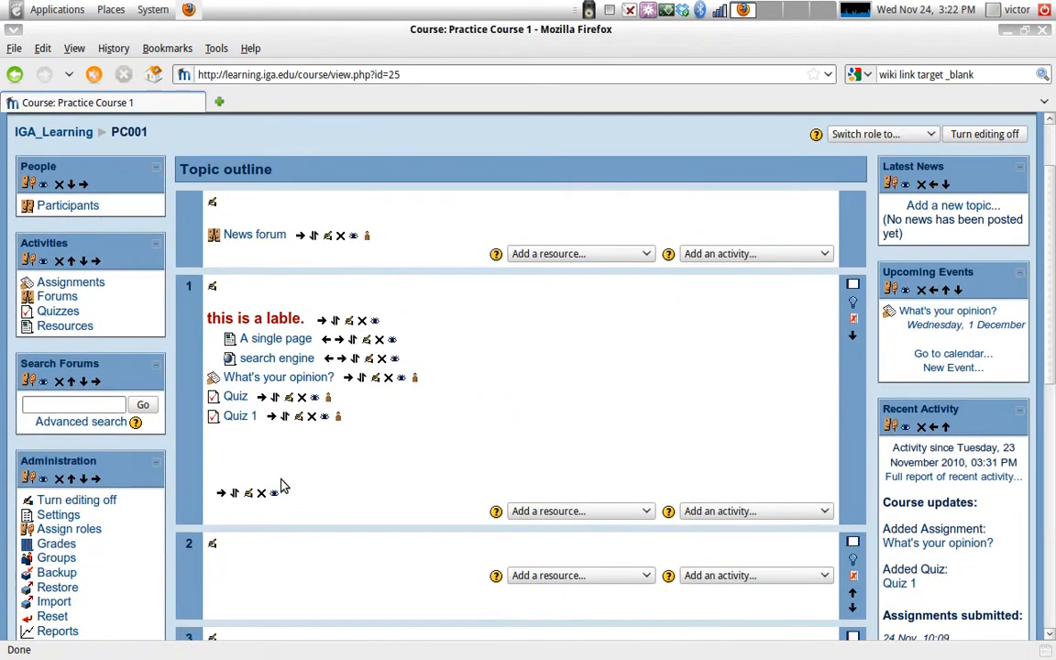
Move the blank spacer label to sit directly after search engine.
{"action": "left_click", "coordinate": [235, 492]}
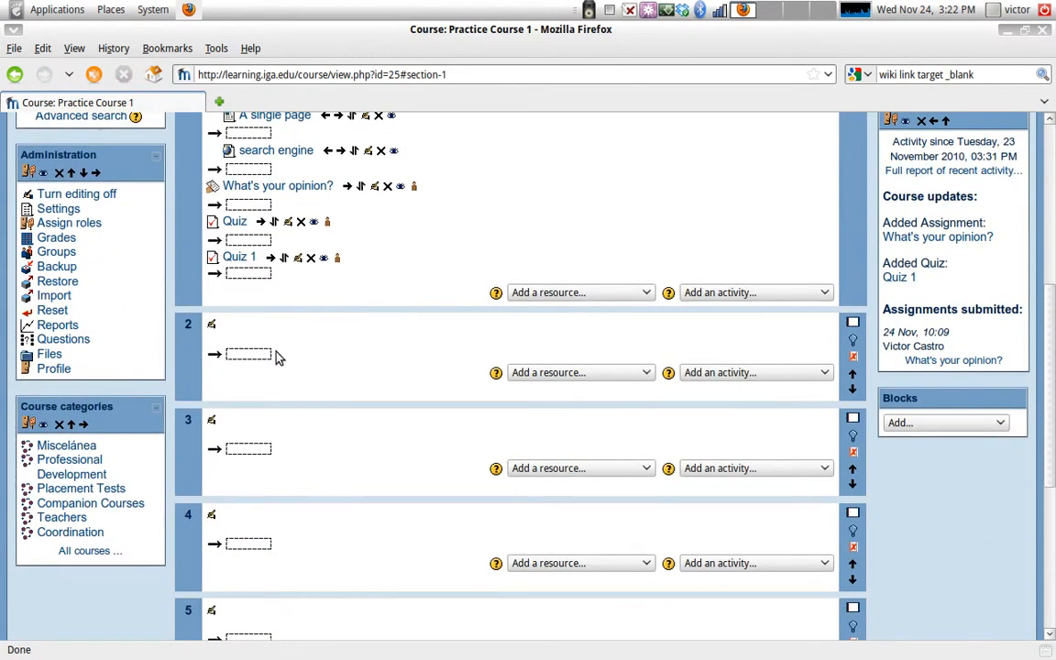
{"action": "scroll", "scroll_direction": "up", "scroll_amount": 3}
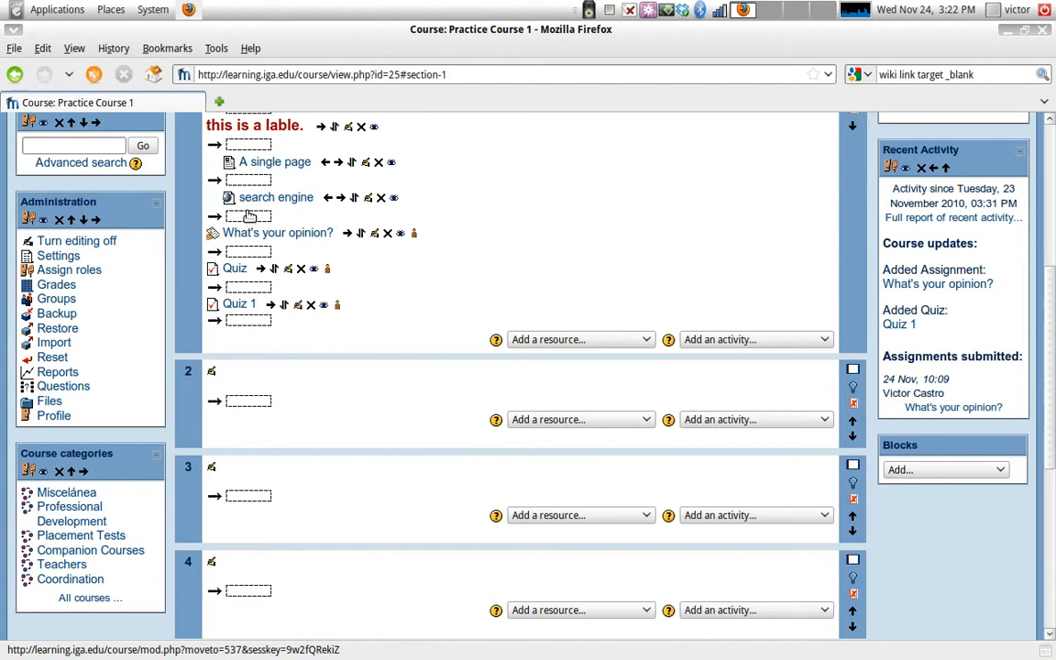
{"action": "left_click", "coordinate": [249, 215]}
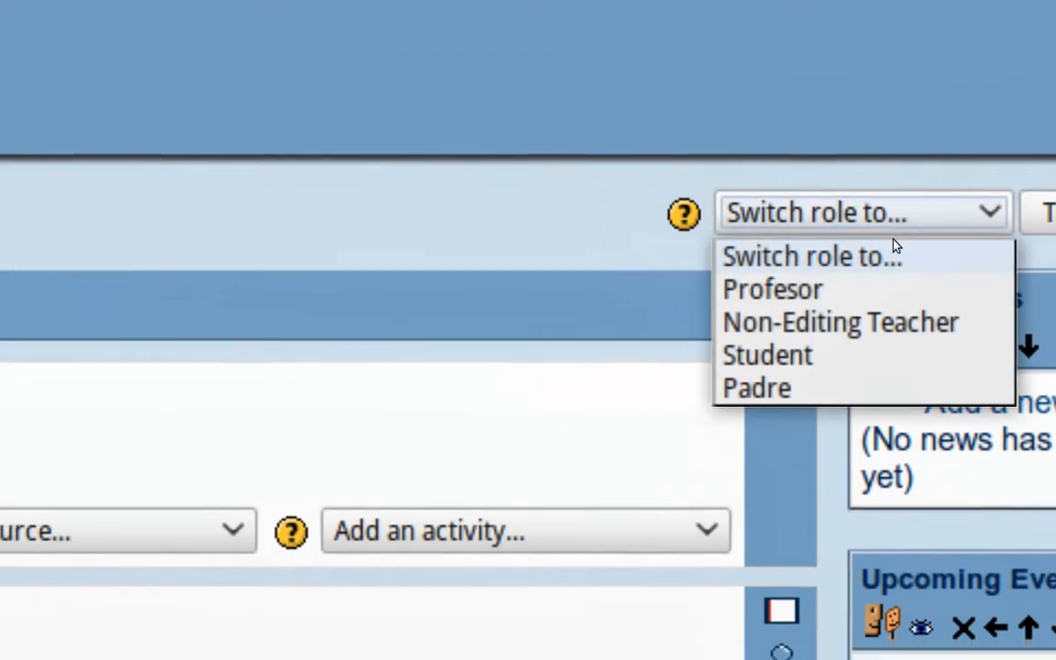
Preview Practice Course 1 as Student, then switch back to the normal teacher role.
{"action": "left_click", "coordinate": [766, 355]}
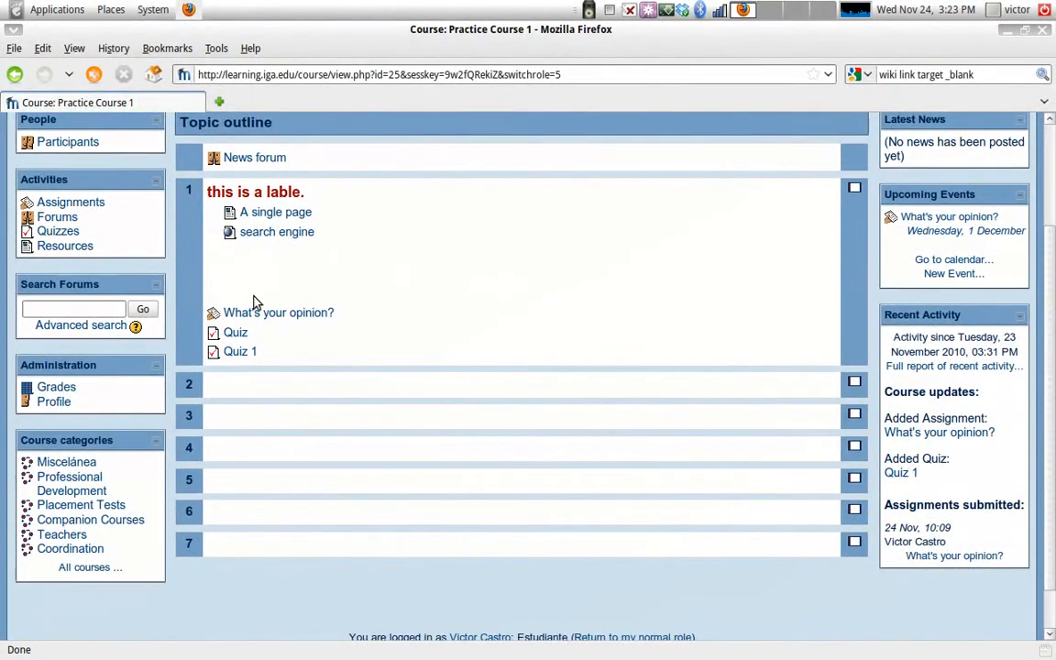
{"action": "mouse_move", "coordinate": [268, 270]}
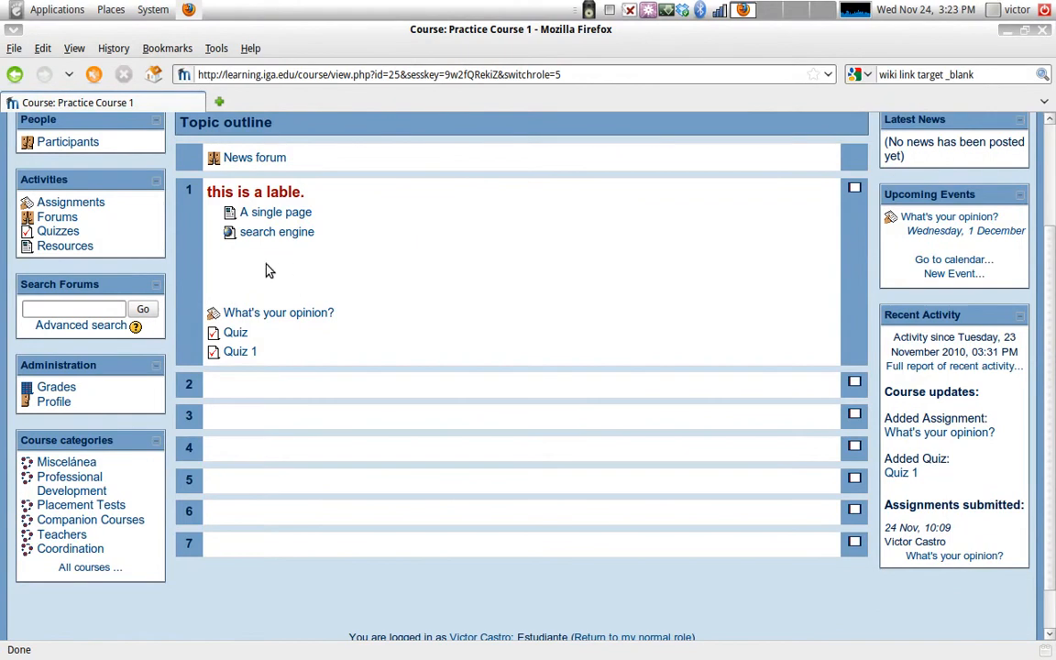
{"action": "mouse_move", "coordinate": [229, 256]}
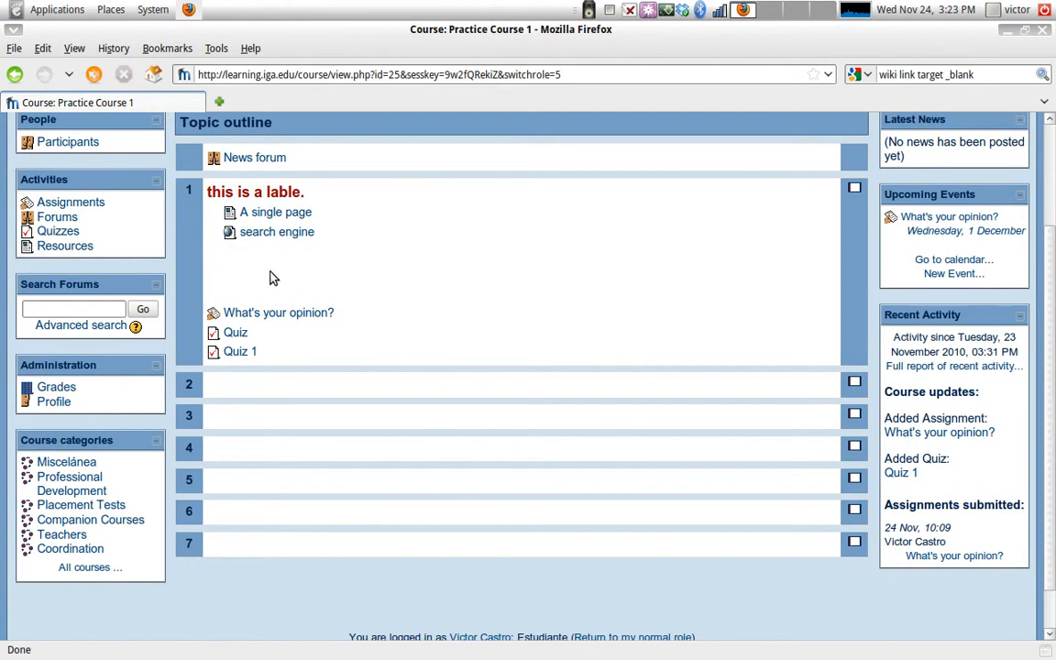
{"action": "mouse_move", "coordinate": [225, 266]}
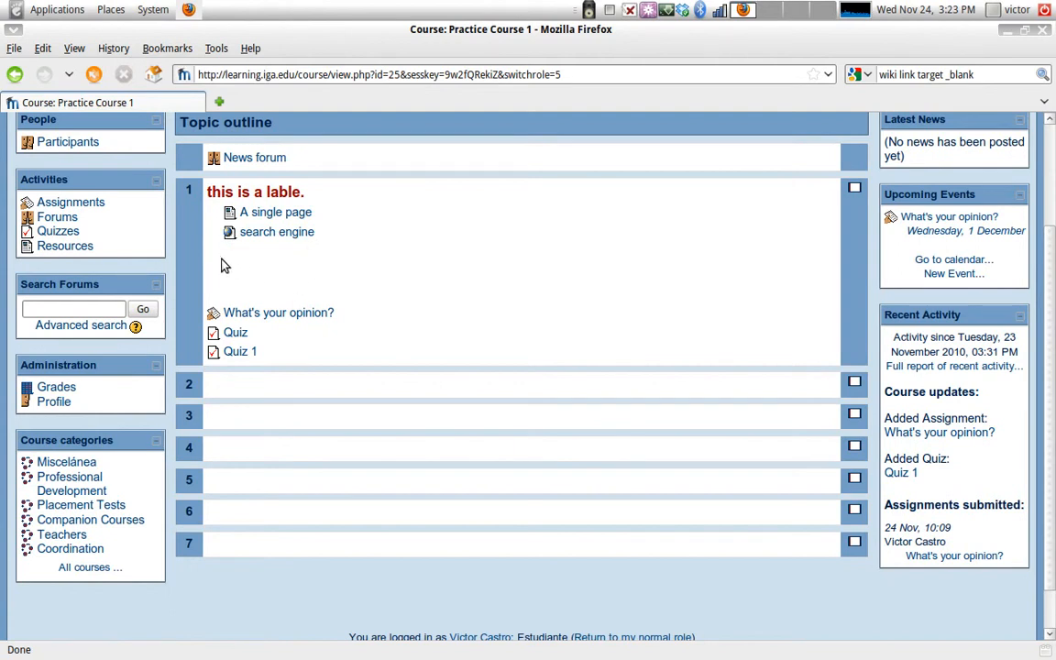
{"action": "mouse_move", "coordinate": [220, 275]}
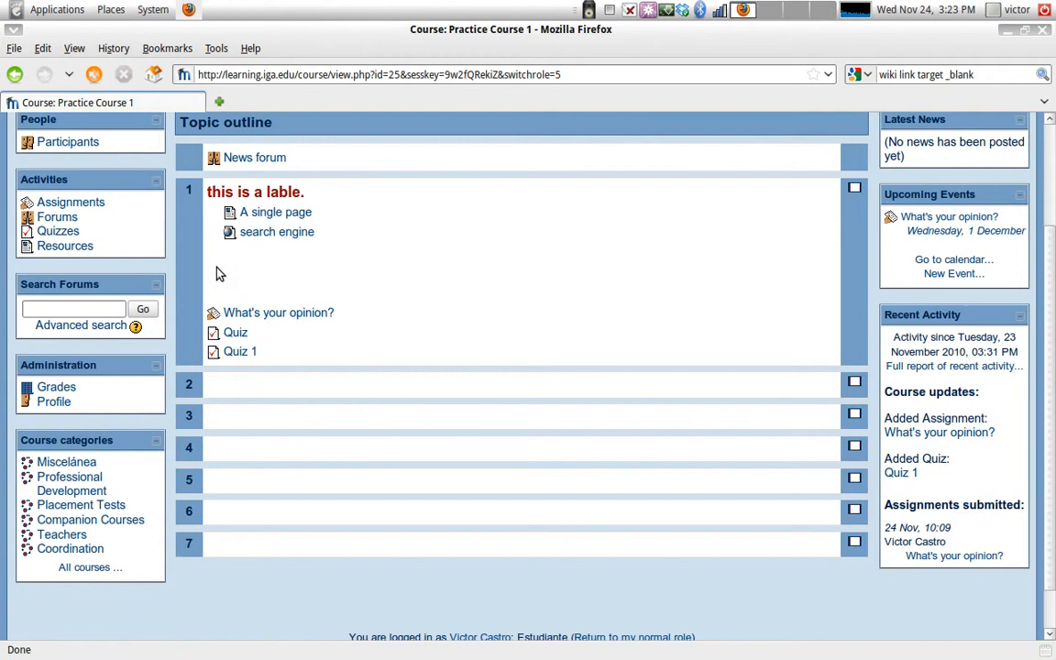
{"action": "mouse_move", "coordinate": [193, 244]}
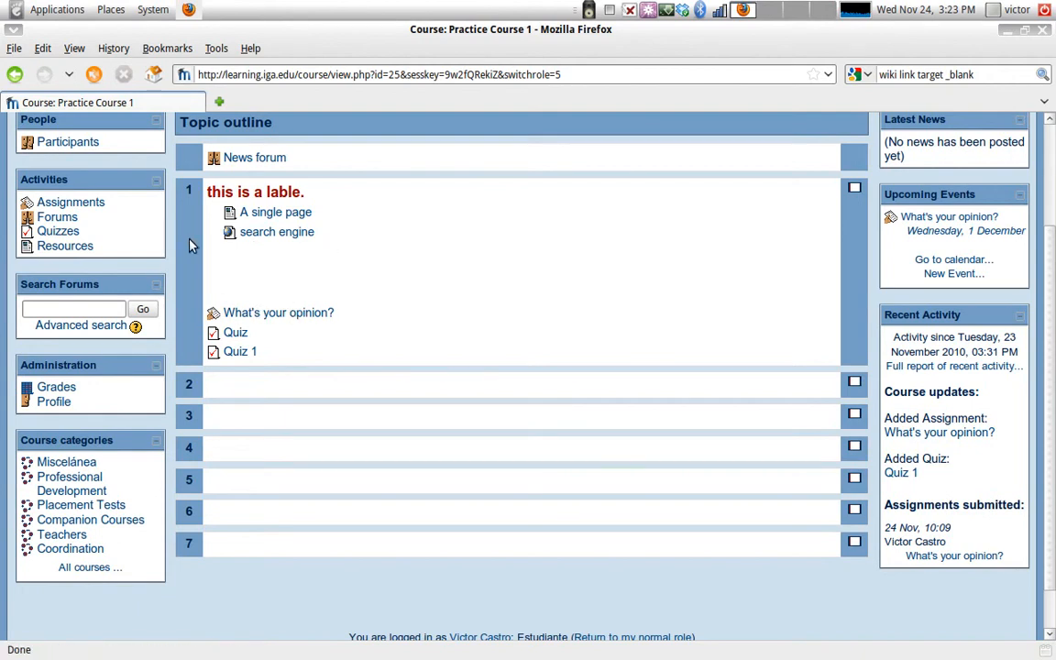
{"action": "mouse_move", "coordinate": [194, 265]}
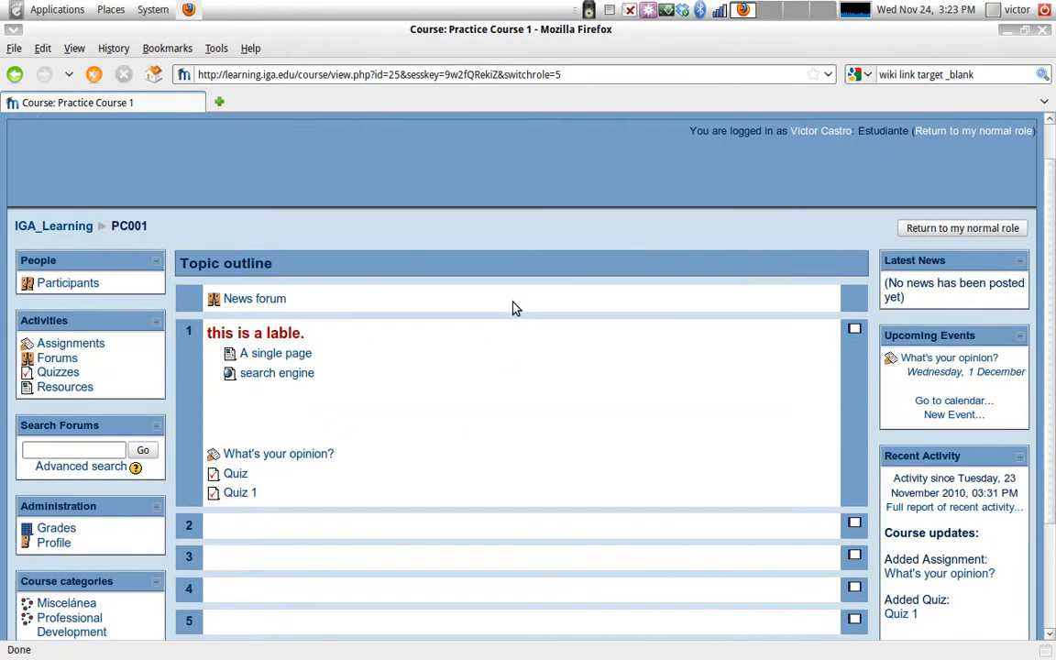
{"action": "mouse_move", "coordinate": [246, 426]}
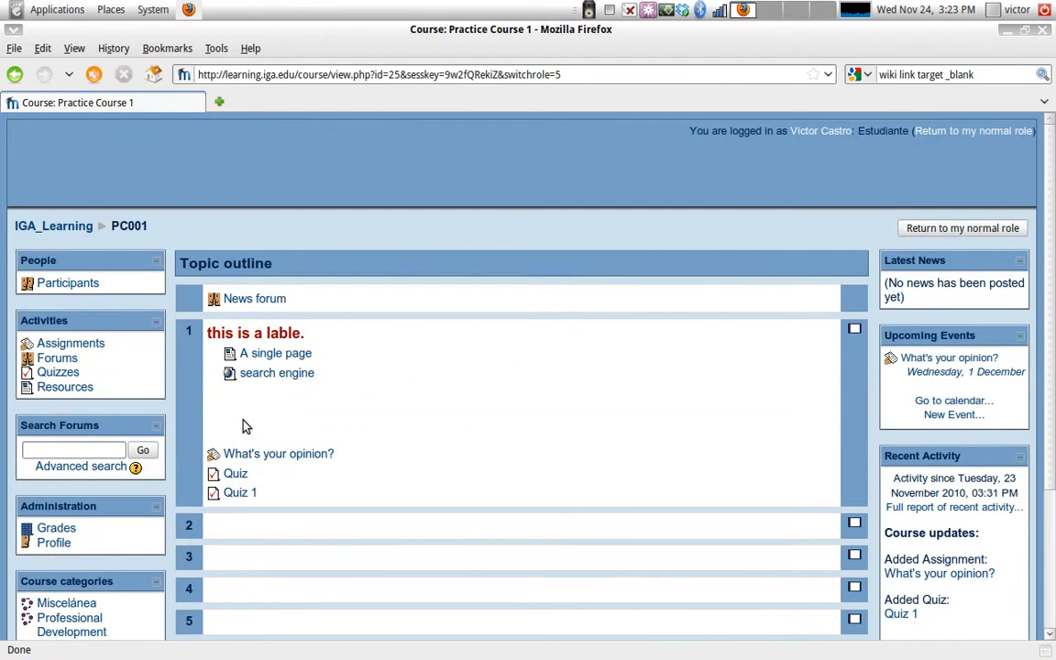
{"action": "mouse_move", "coordinate": [885, 296]}
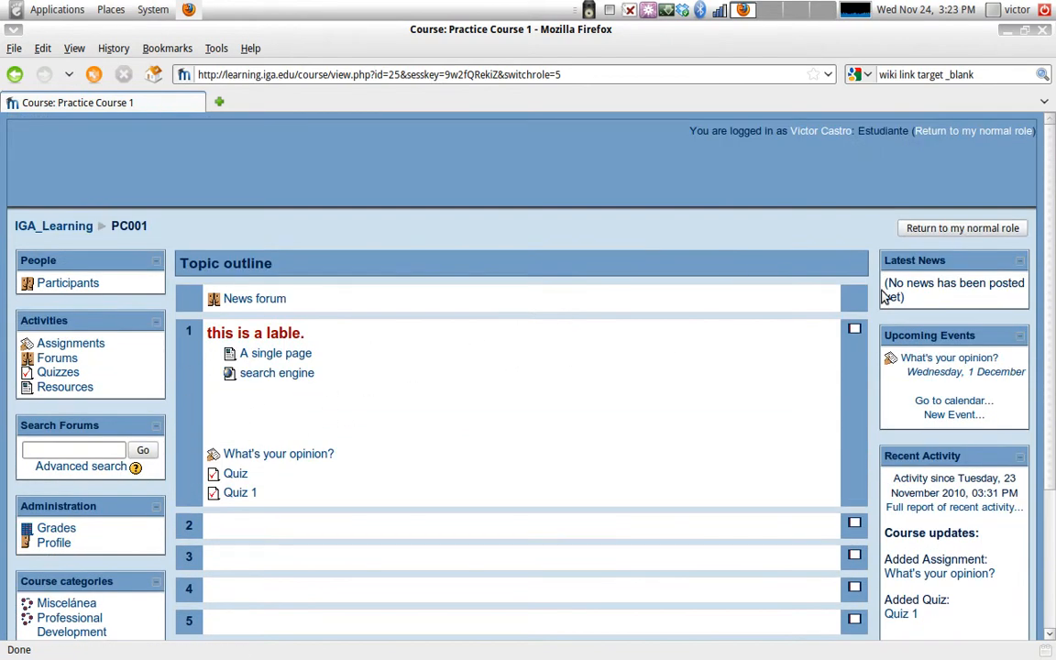
{"action": "left_click", "coordinate": [961, 227]}
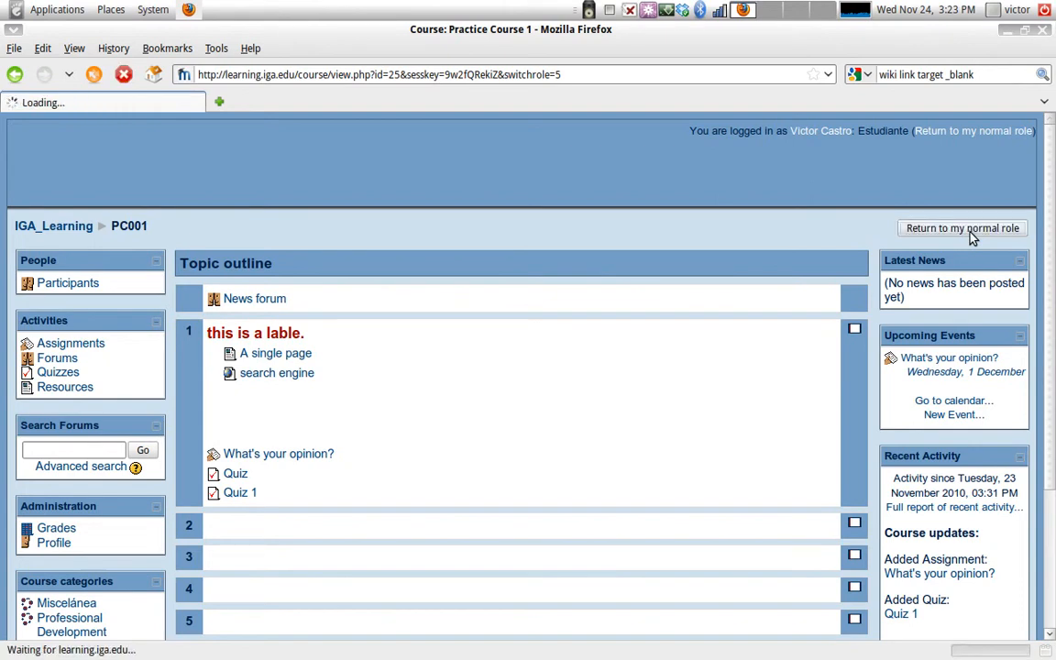
{"action": "left_click", "coordinate": [962, 229]}
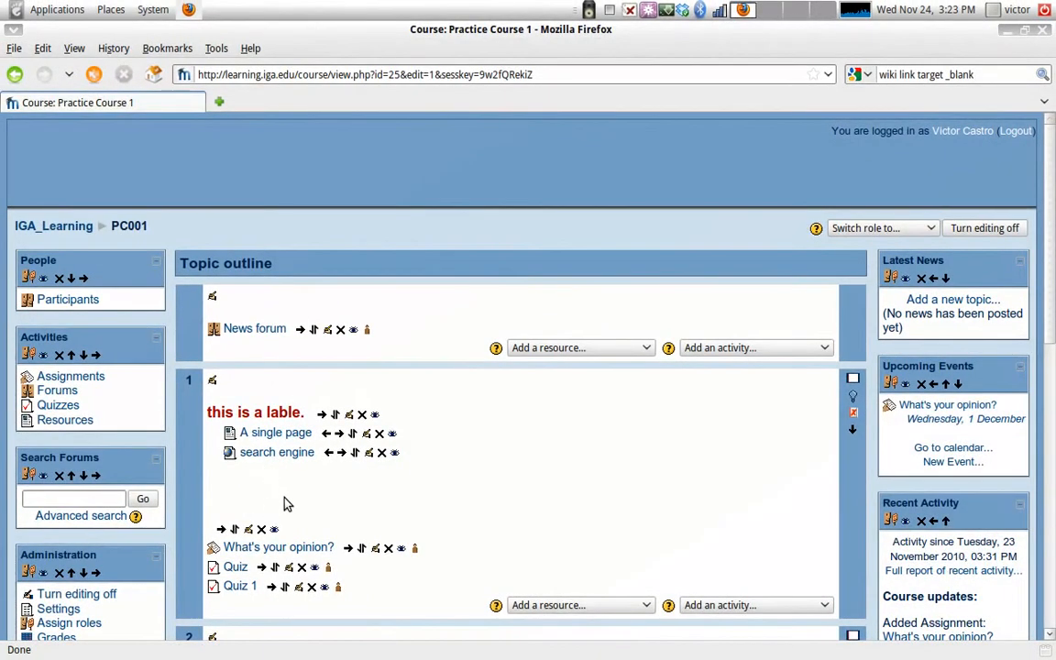
{"action": "mouse_move", "coordinate": [259, 543]}
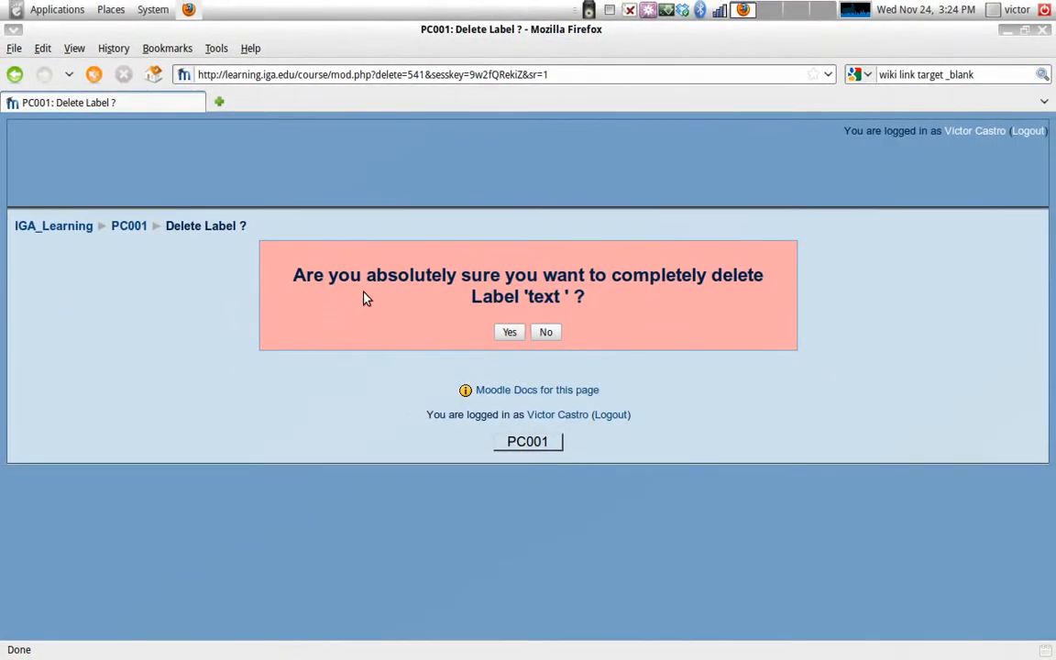
{"action": "mouse_move", "coordinate": [431, 321]}
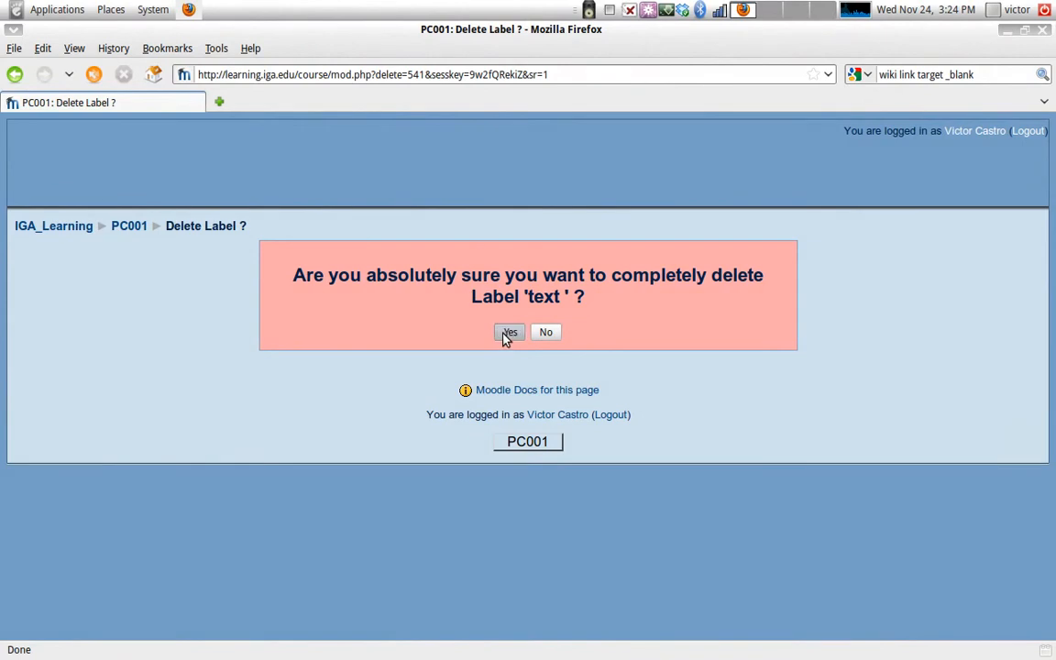
Confirm deleting the spacer label and bring up the list of roles to preview as.
{"action": "left_click", "coordinate": [510, 332]}
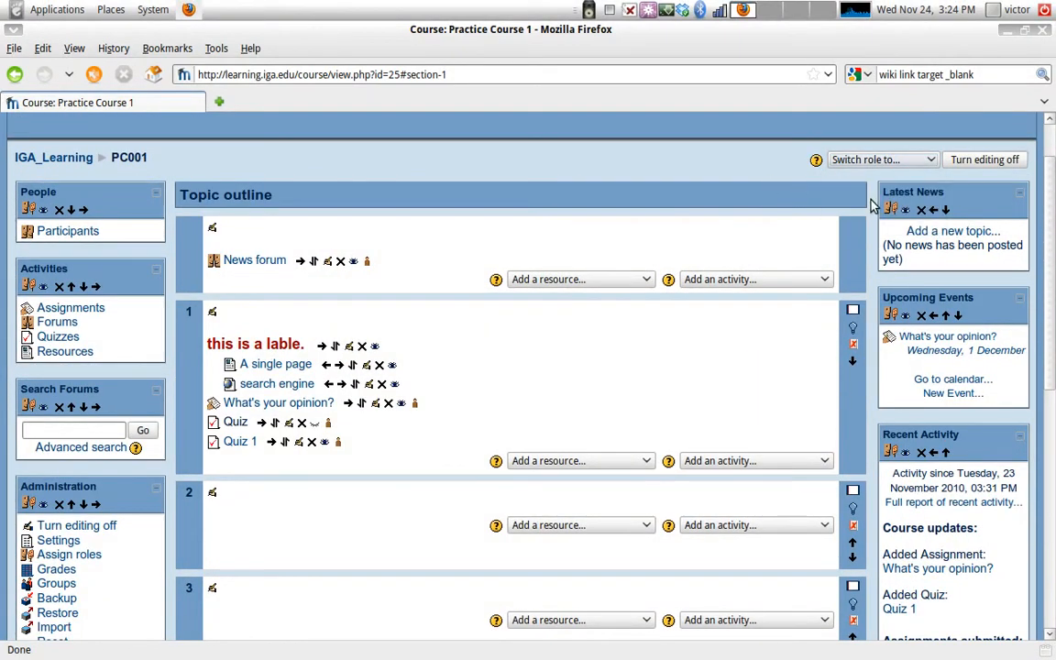
{"action": "left_click", "coordinate": [880, 159]}
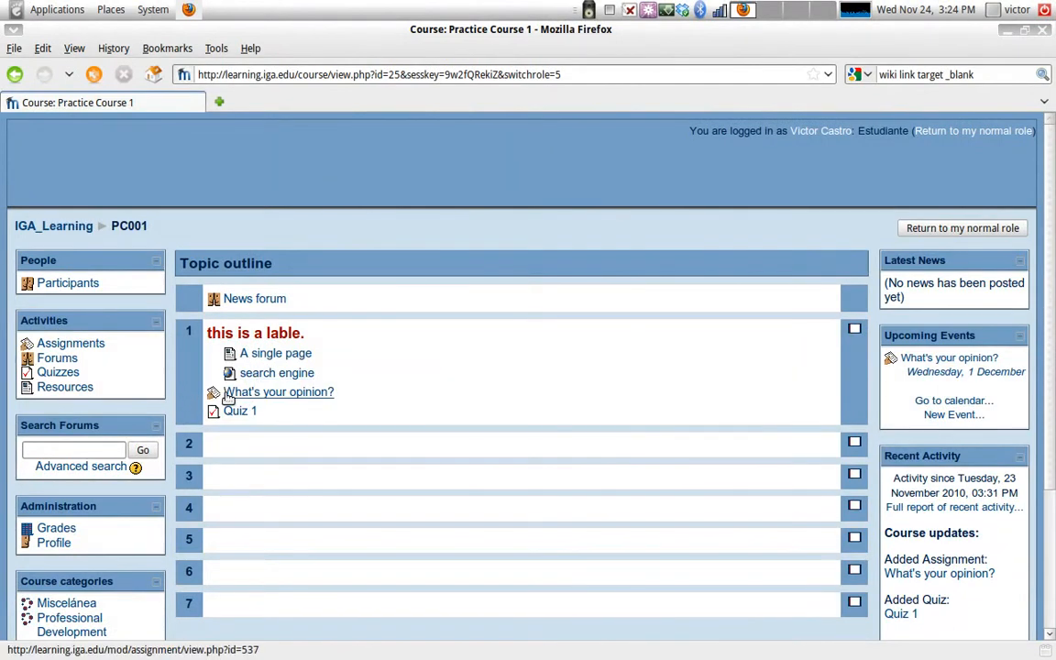
Return from the Student view to the normal teacher role and re-enable course editing.
{"action": "left_click", "coordinate": [961, 227]}
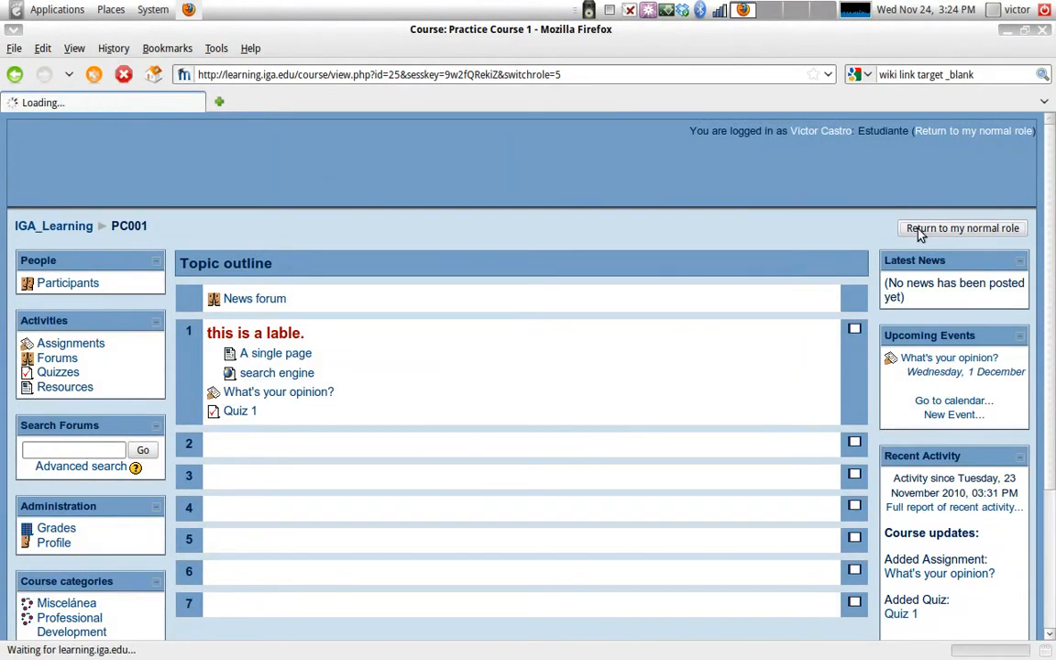
{"action": "left_click", "coordinate": [961, 227]}
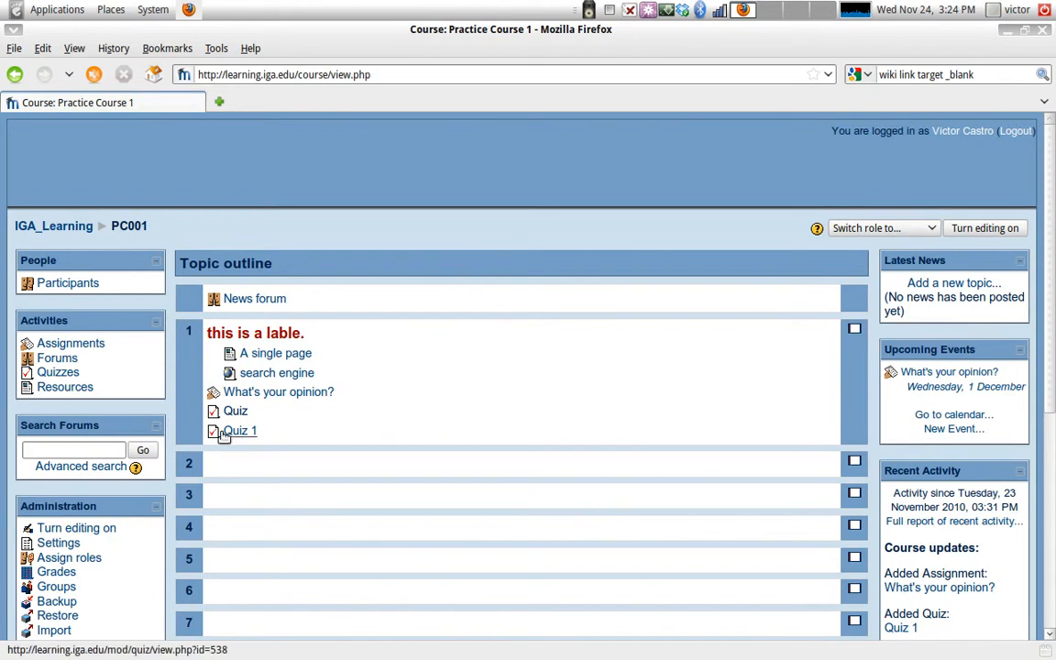
{"action": "mouse_move", "coordinate": [235, 410]}
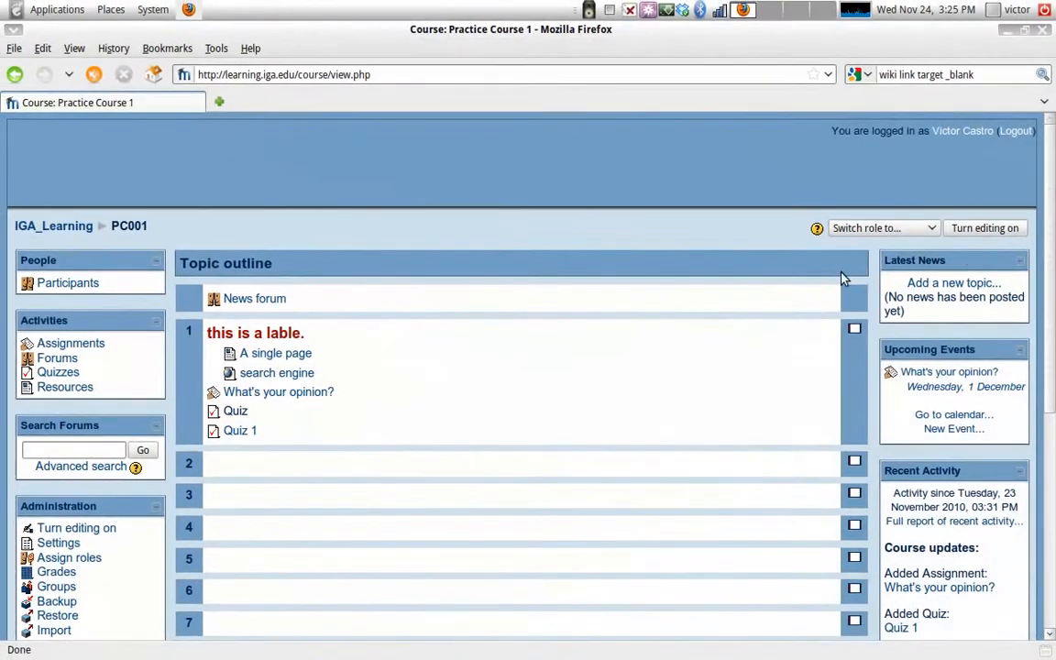
{"action": "left_click", "coordinate": [984, 228]}
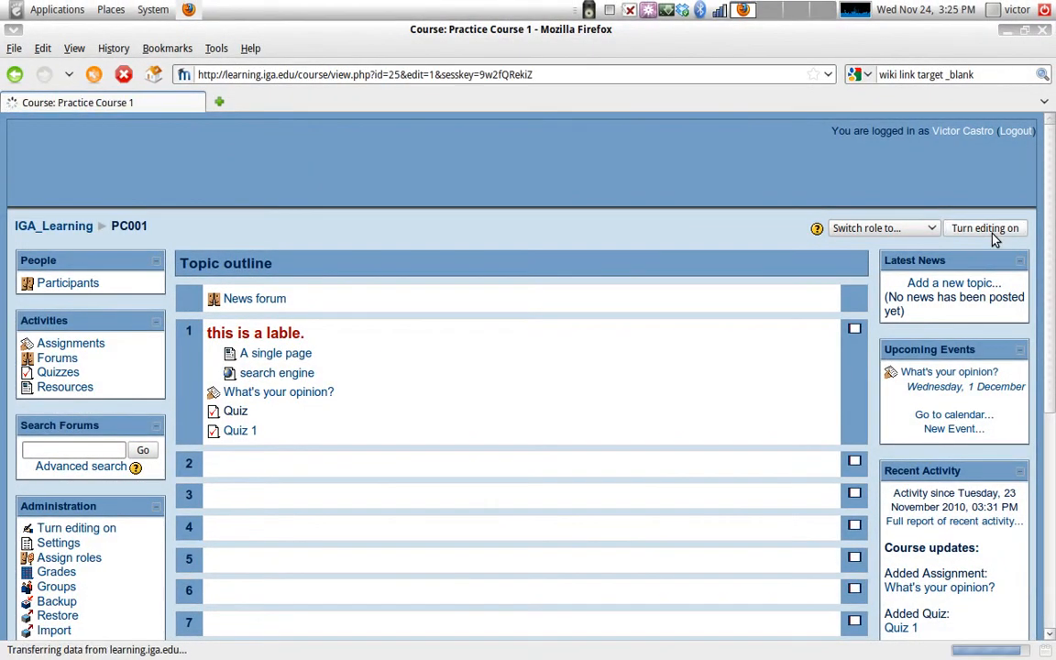
Toggle editing mode and scroll to Quiz in topic 1.
{"action": "left_click", "coordinate": [985, 228]}
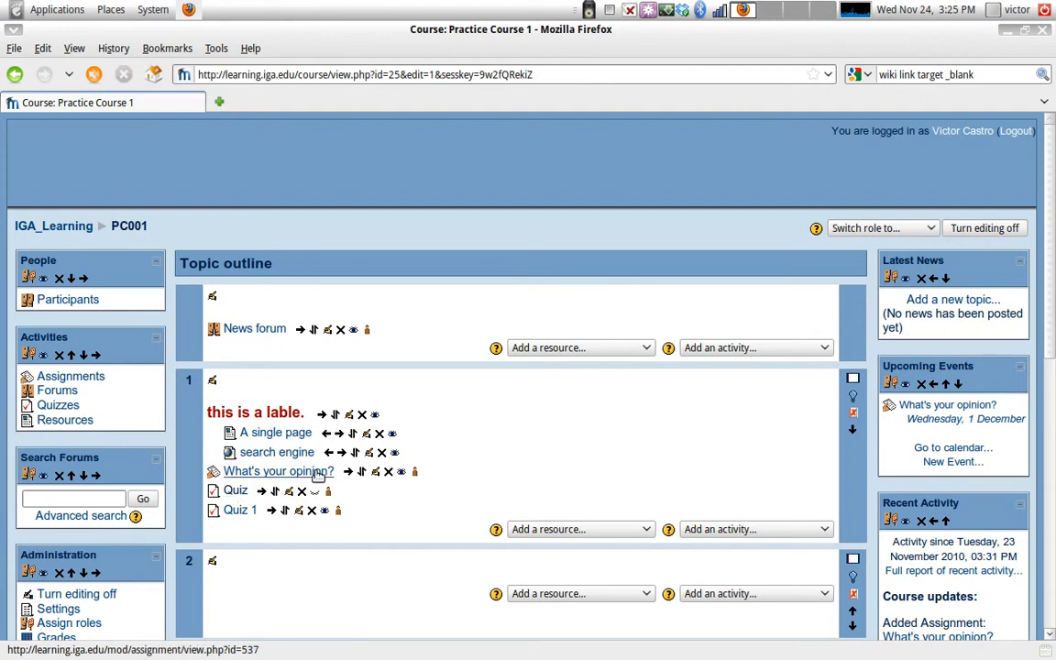
{"action": "scroll", "scroll_direction": "up", "scroll_amount": 3}
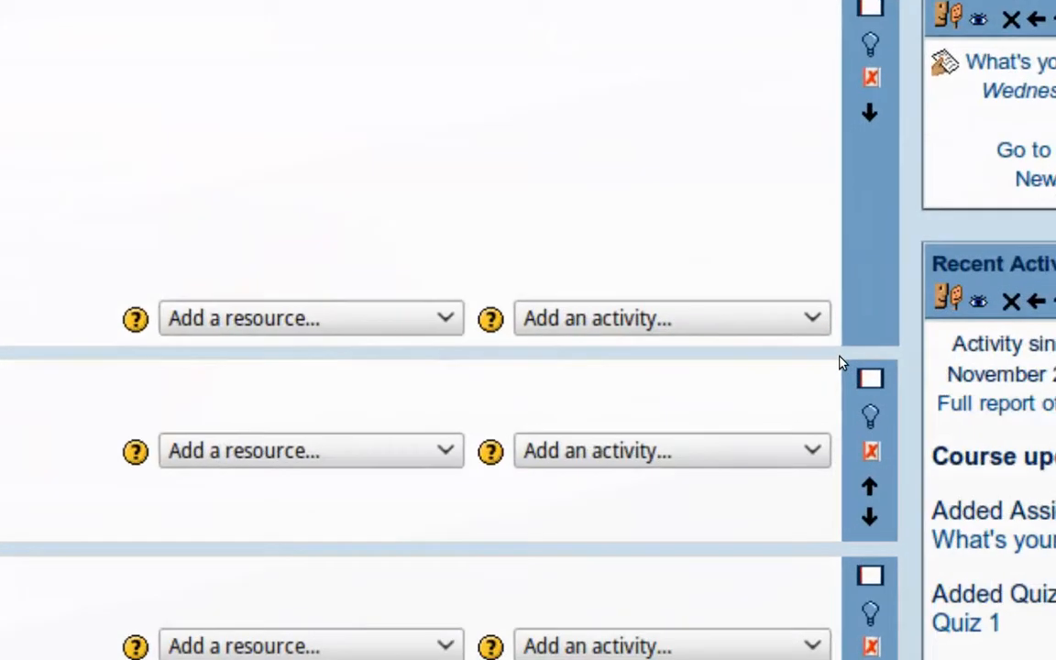
{"action": "scroll", "scroll_direction": "down", "scroll_amount": 3}
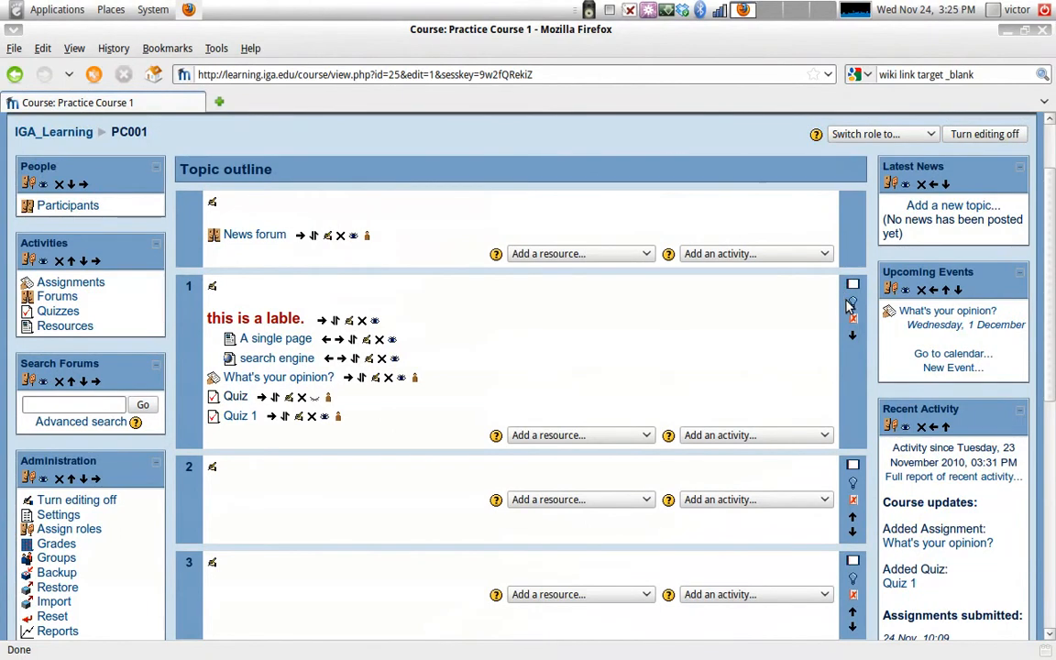
{"action": "mouse_move", "coordinate": [389, 377]}
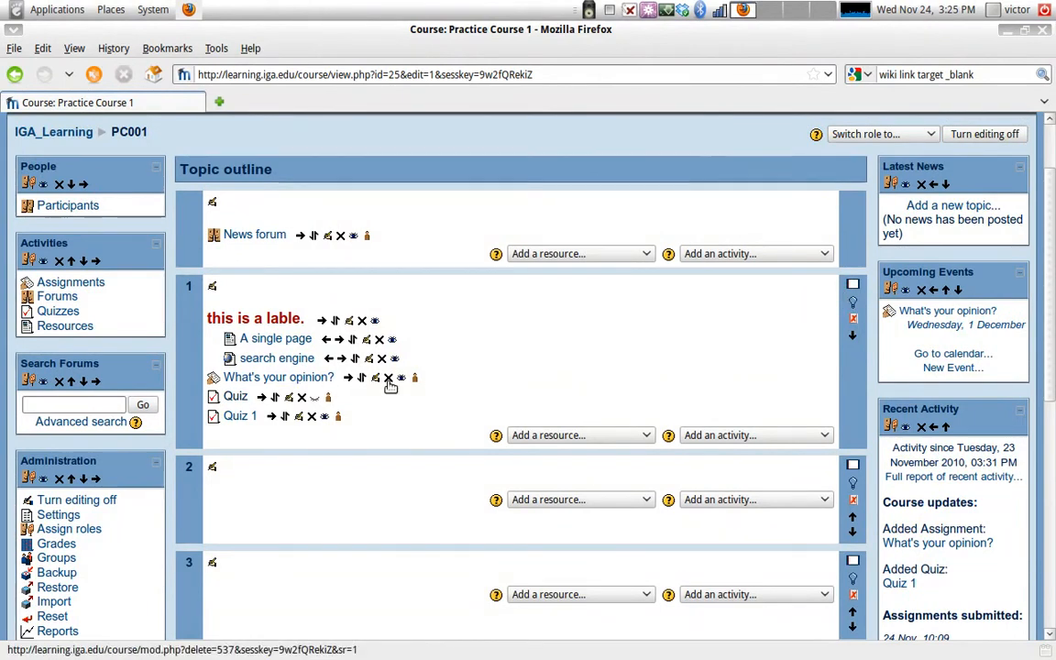
Move topic 1 down one section so its content now sits in section 2.
{"action": "left_click", "coordinate": [853, 284]}
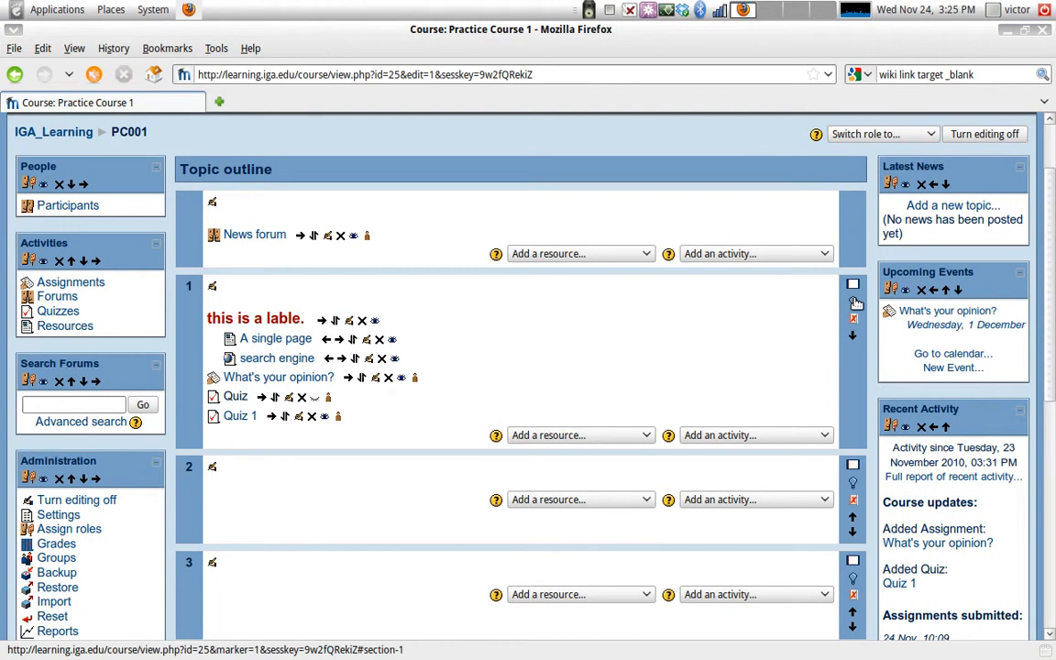
{"action": "mouse_move", "coordinate": [852, 348]}
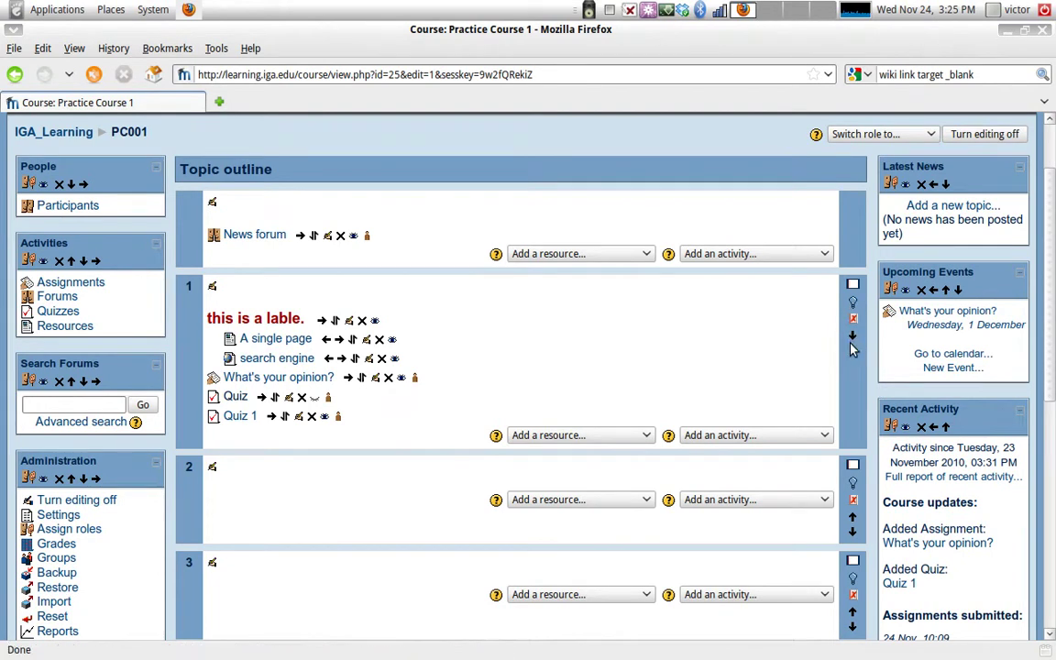
{"action": "mouse_move", "coordinate": [851, 336]}
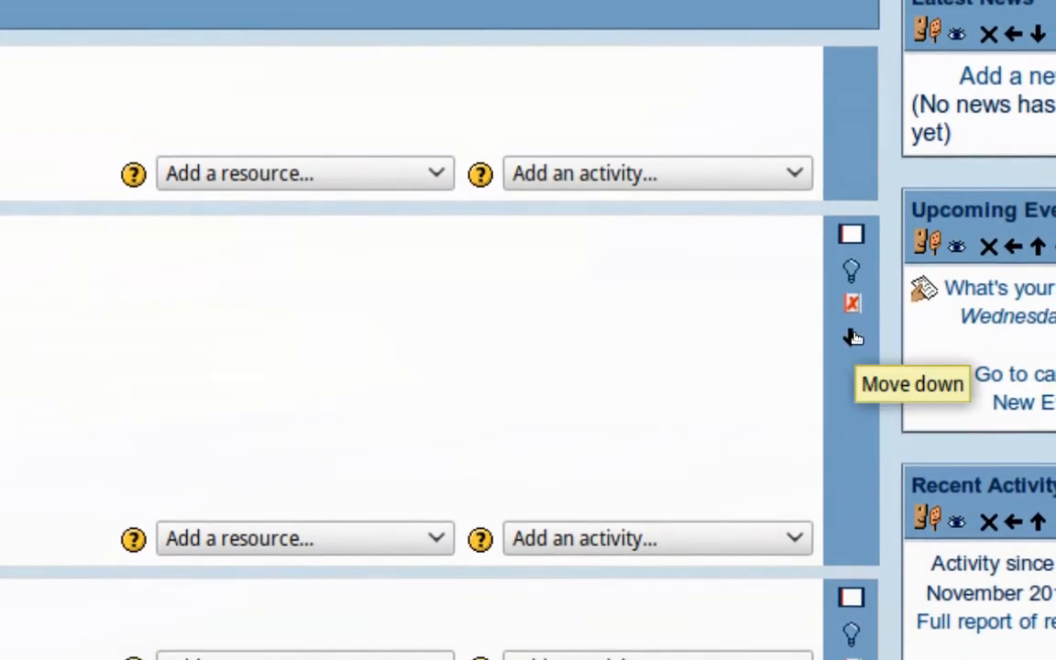
{"action": "scroll", "scroll_direction": "down", "scroll_amount": 3}
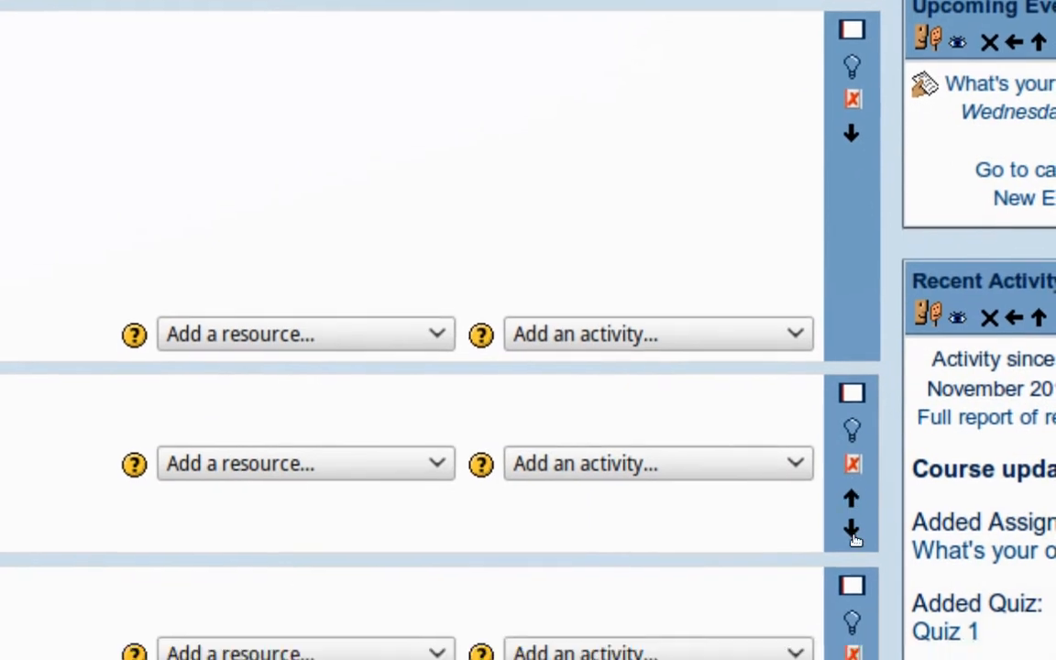
{"action": "scroll", "scroll_direction": "down", "scroll_amount": 3}
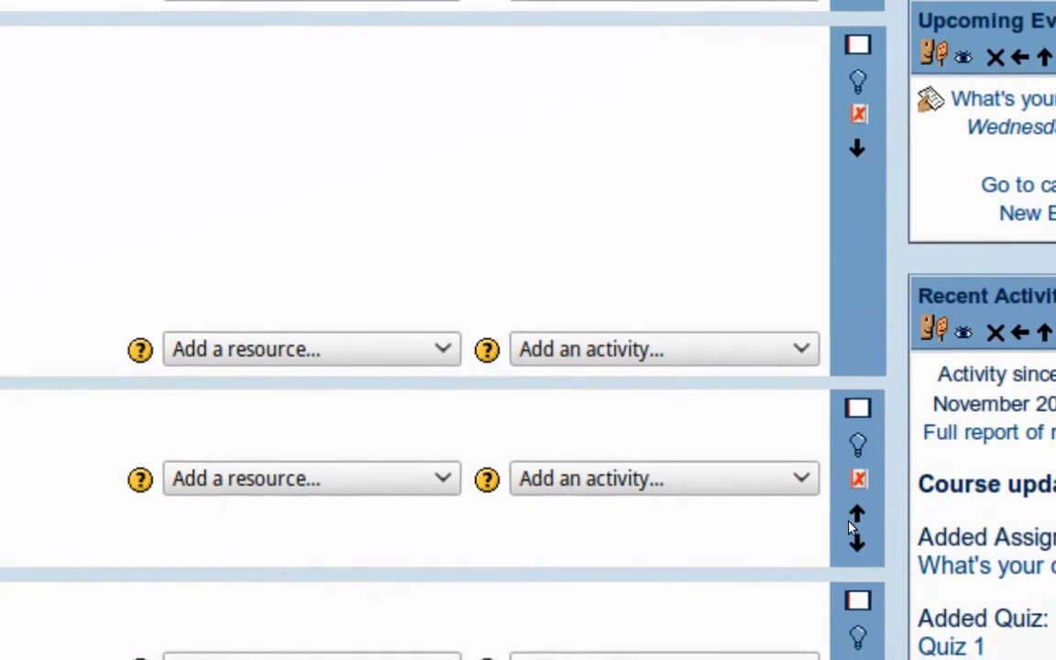
{"action": "scroll", "scroll_direction": "down", "scroll_amount": 3}
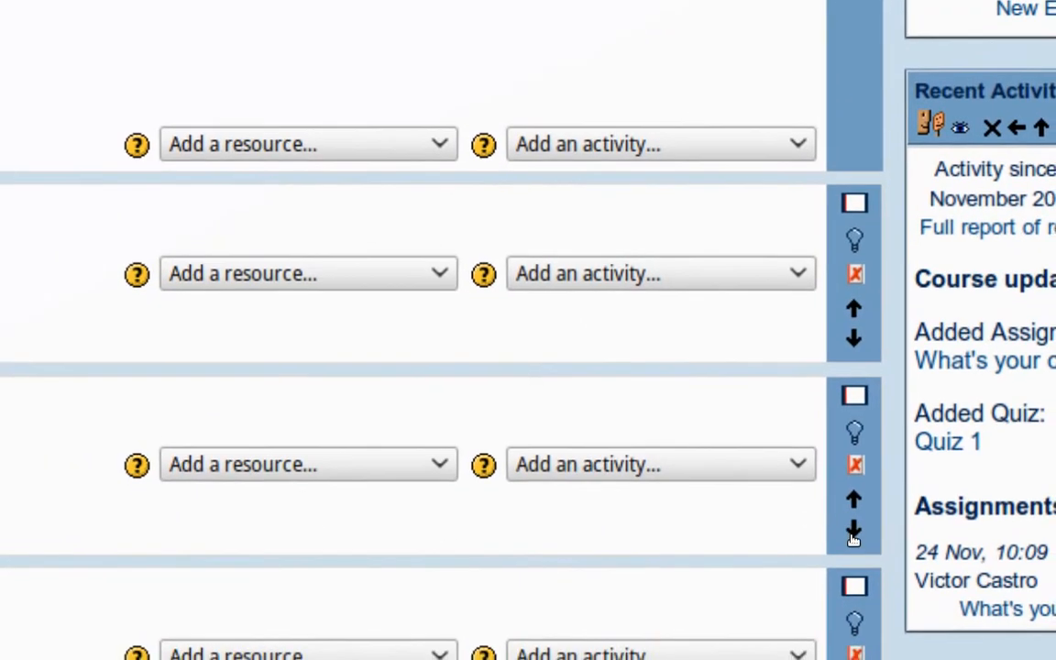
{"action": "scroll", "scroll_direction": "down", "scroll_amount": 3}
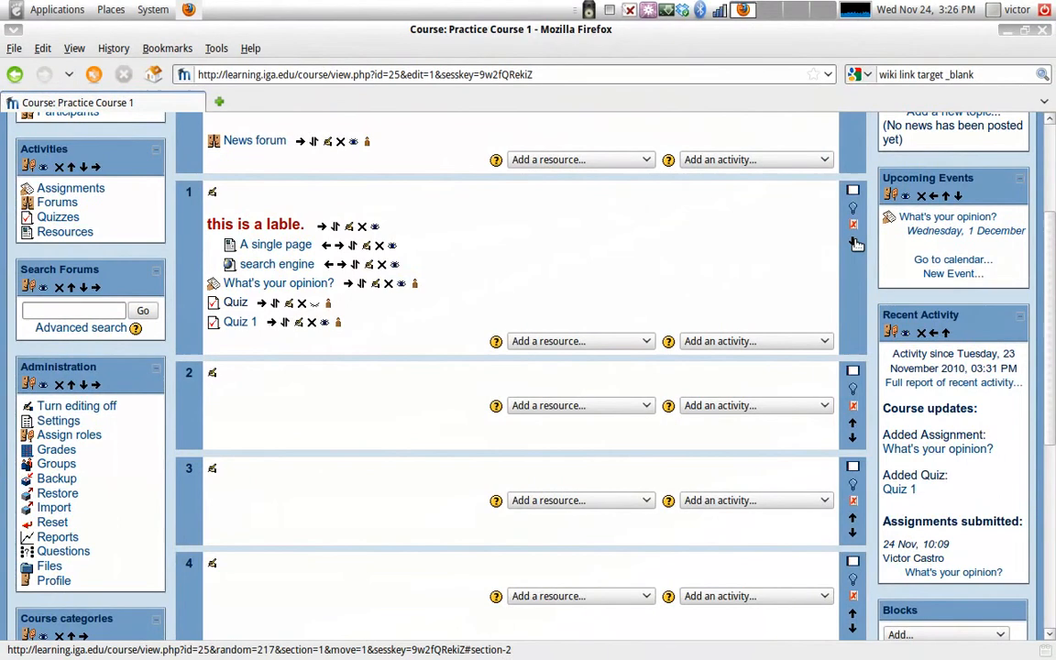
{"action": "left_click", "coordinate": [855, 244]}
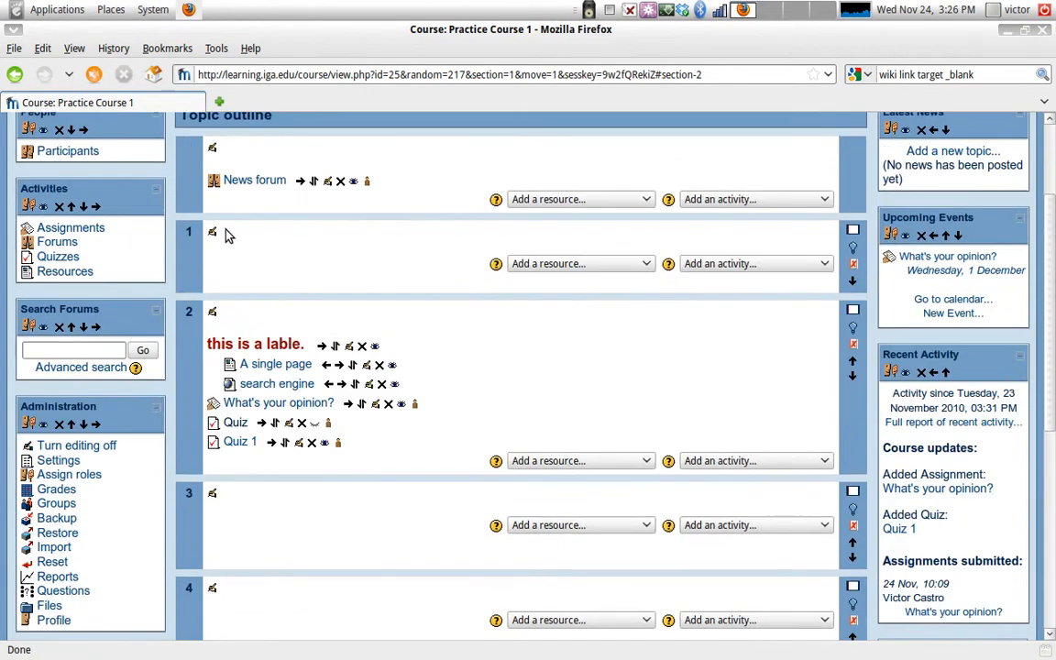
{"action": "mouse_move", "coordinate": [458, 374]}
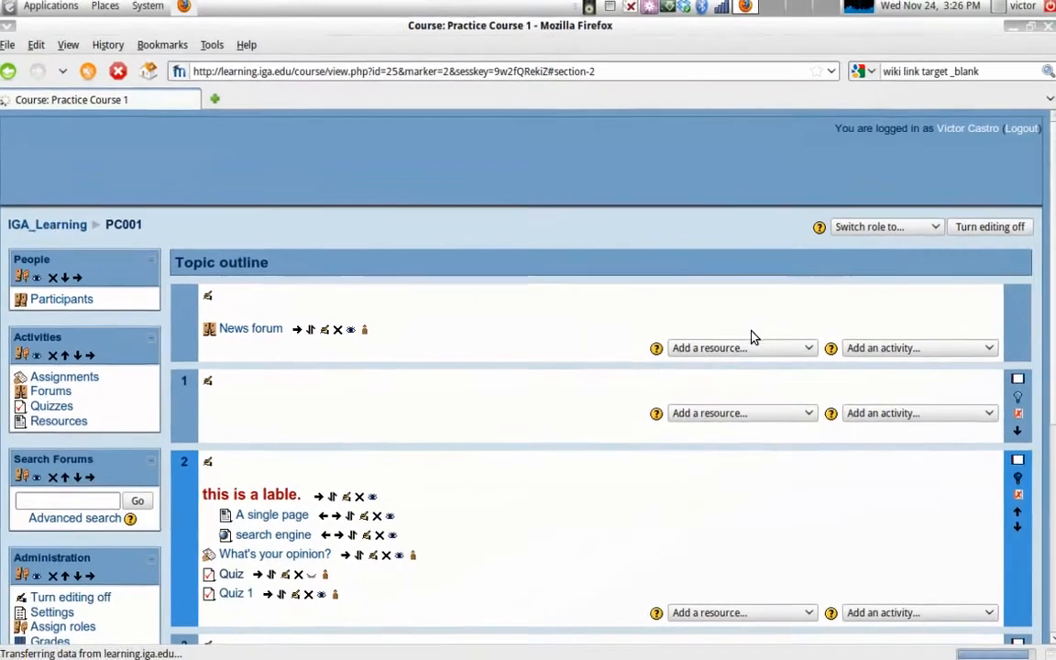
Scroll the course page to section 2 and highlight it as the current topic.
{"action": "scroll", "scroll_direction": "down", "scroll_amount": 3}
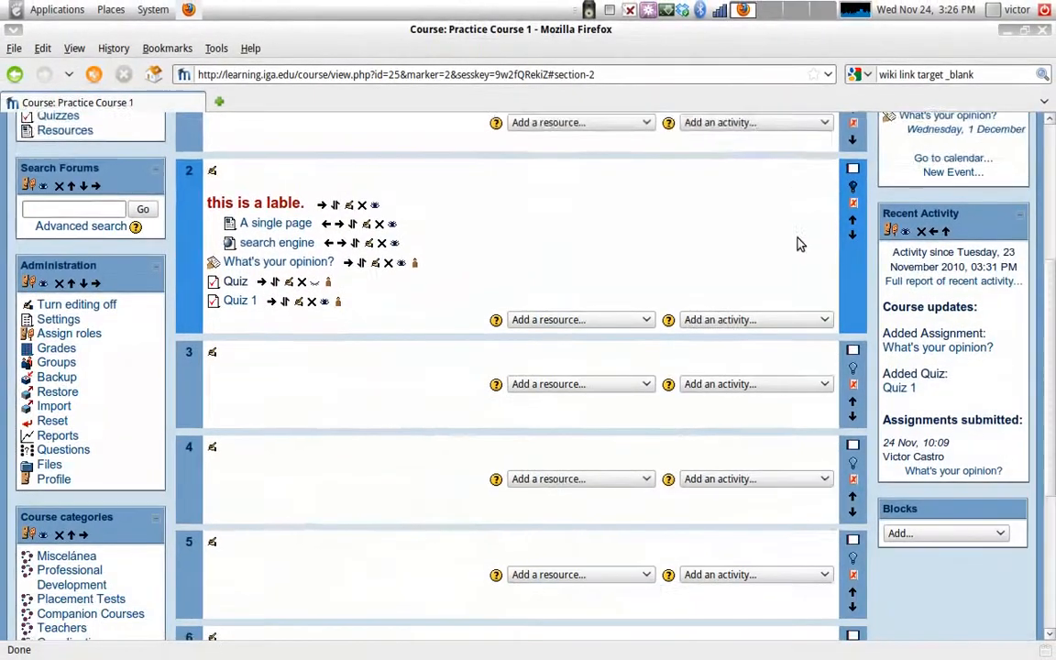
{"action": "scroll", "scroll_direction": "up", "scroll_amount": 3}
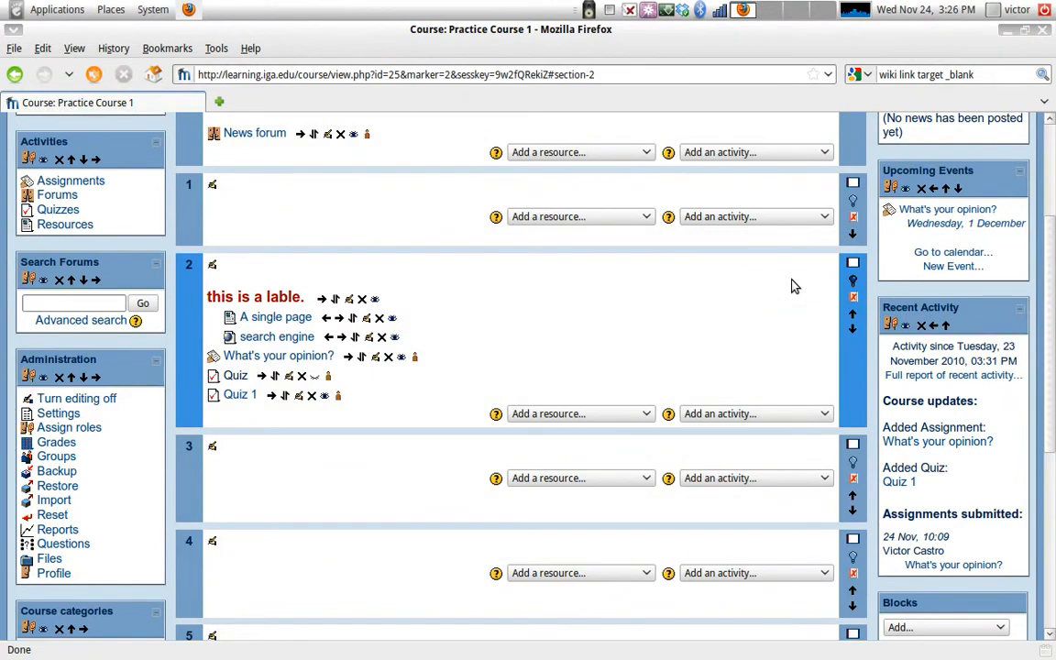
{"action": "mouse_move", "coordinate": [852, 300]}
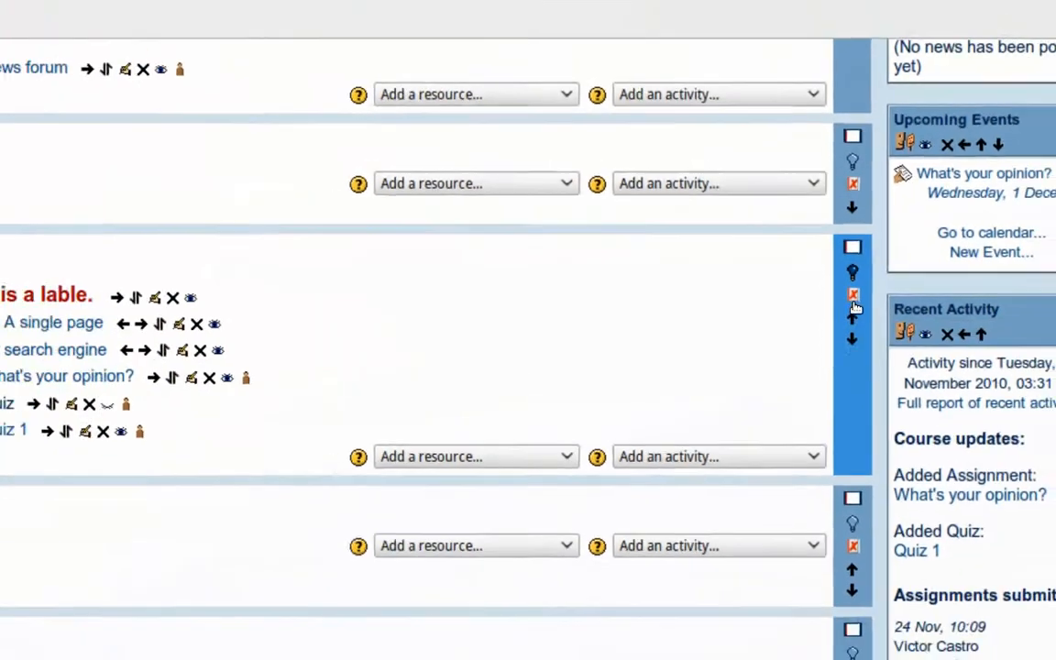
Scroll back up to topic 1 and hide the empty section from students.
{"action": "scroll", "scroll_direction": "up", "scroll_amount": 3}
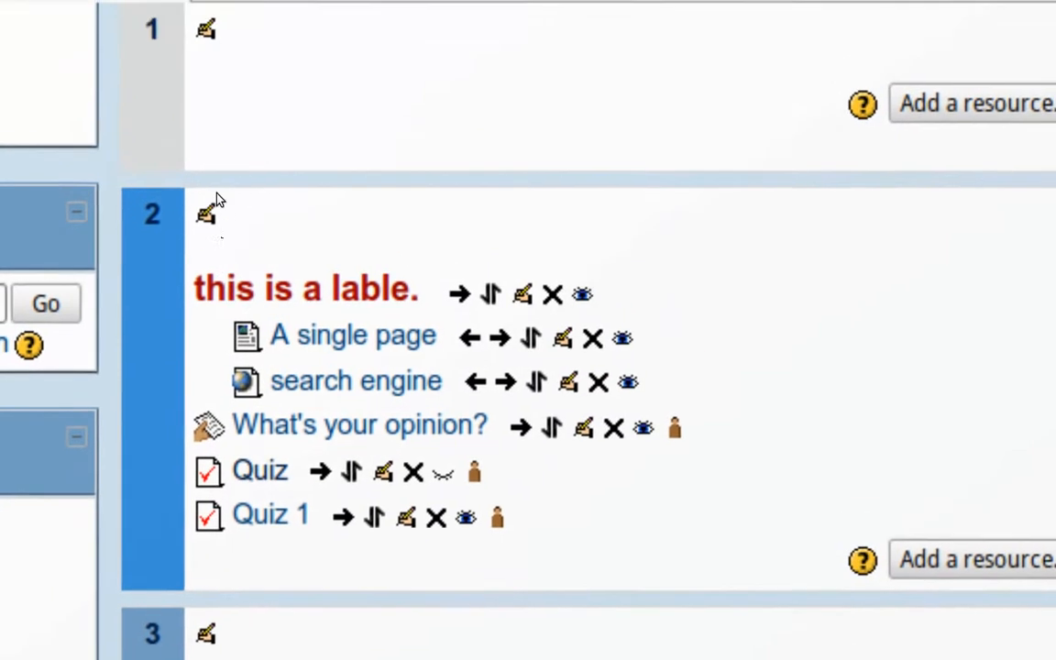
{"action": "scroll", "scroll_direction": "up", "scroll_amount": 3}
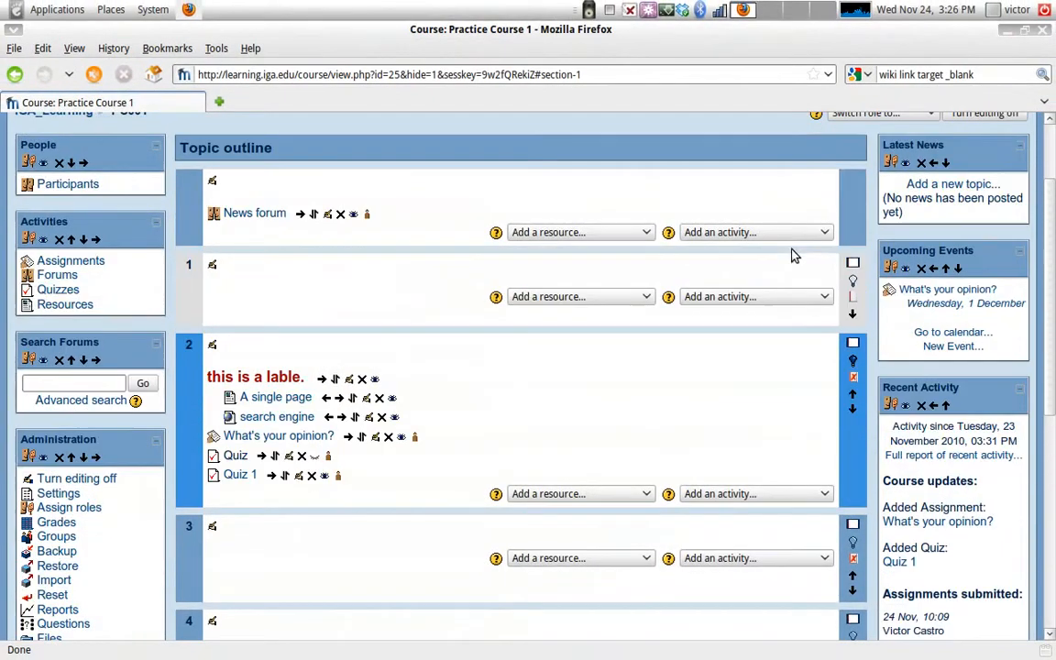
{"action": "scroll", "scroll_direction": "up", "scroll_amount": 3}
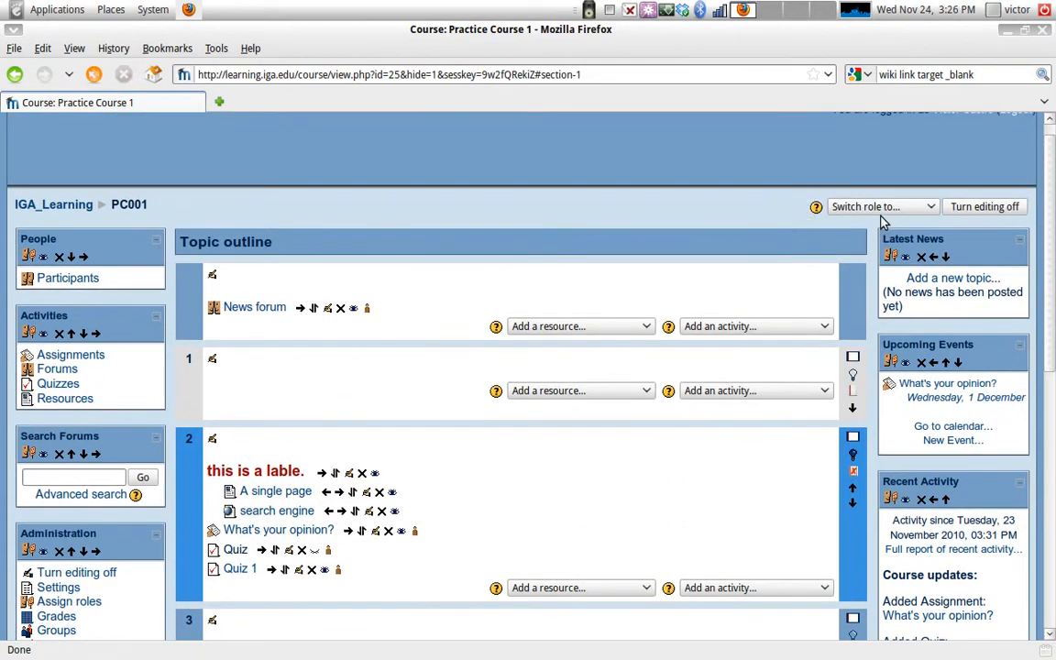
Turn editing off to preview the Practice Course 1 outline.
{"action": "left_click", "coordinate": [880, 206]}
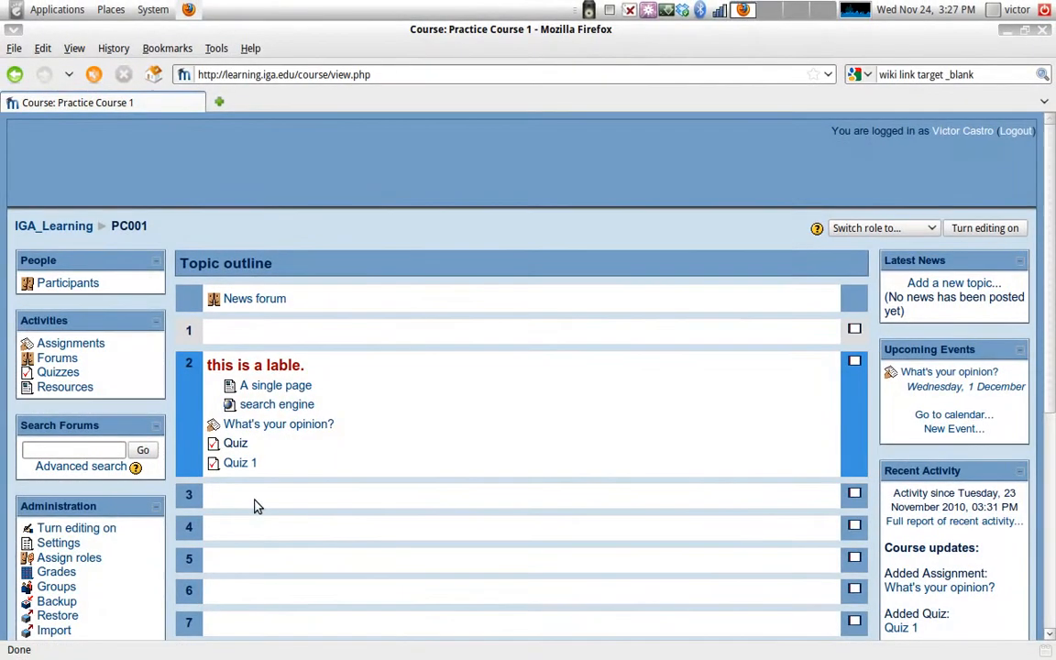
{"action": "mouse_move", "coordinate": [979, 249]}
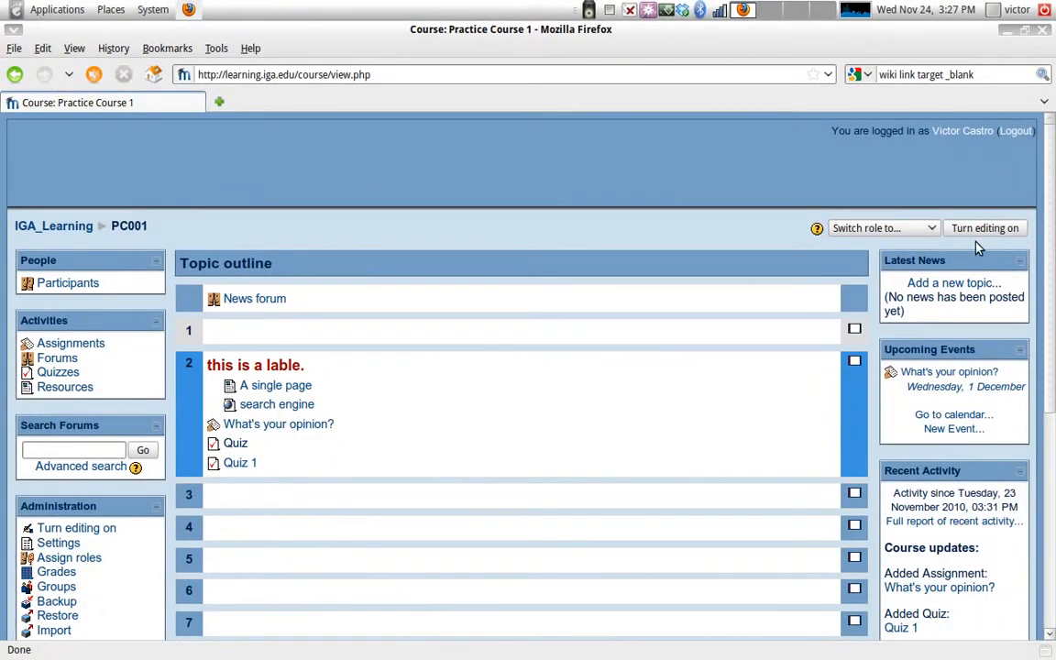
Turn editing back on and make topic 1 visible to students again.
{"action": "left_click", "coordinate": [985, 227]}
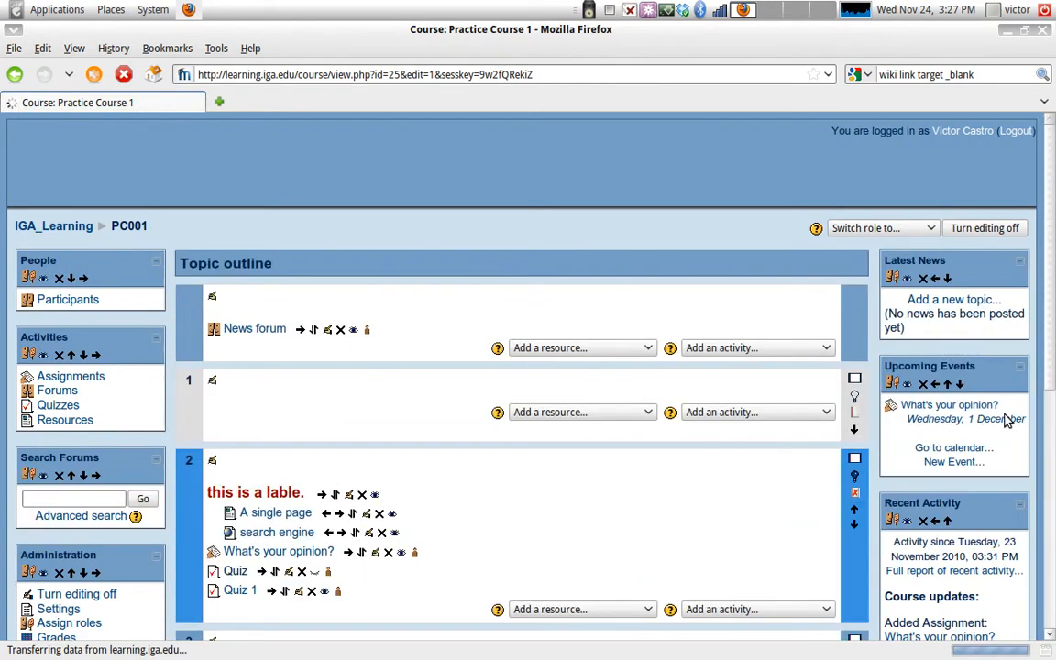
{"action": "left_click", "coordinate": [853, 427]}
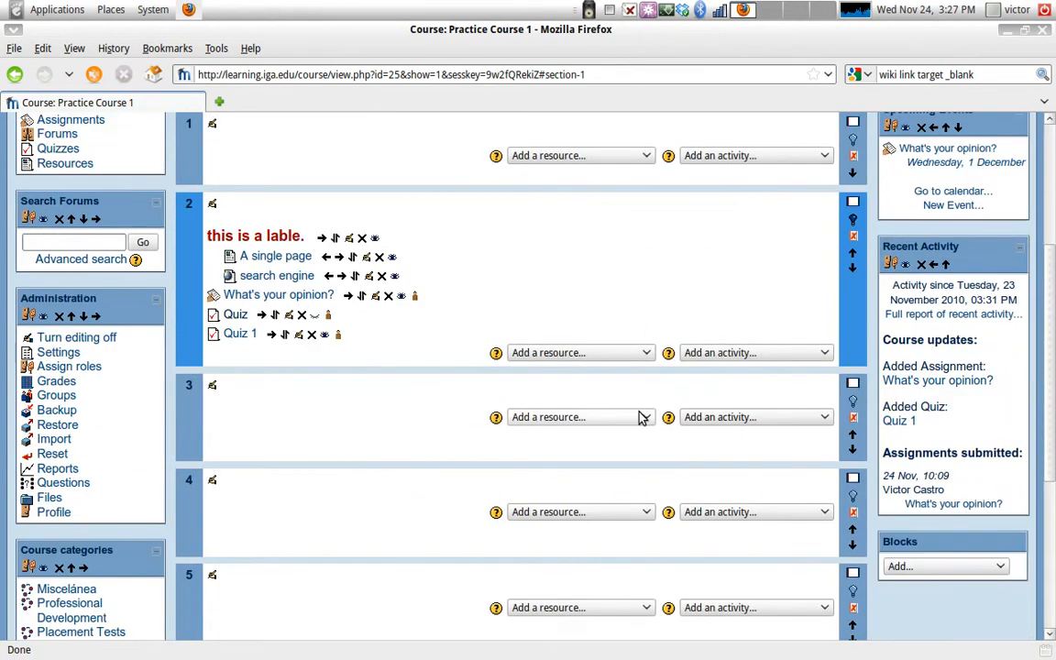
{"action": "scroll", "scroll_direction": "up", "scroll_amount": 3}
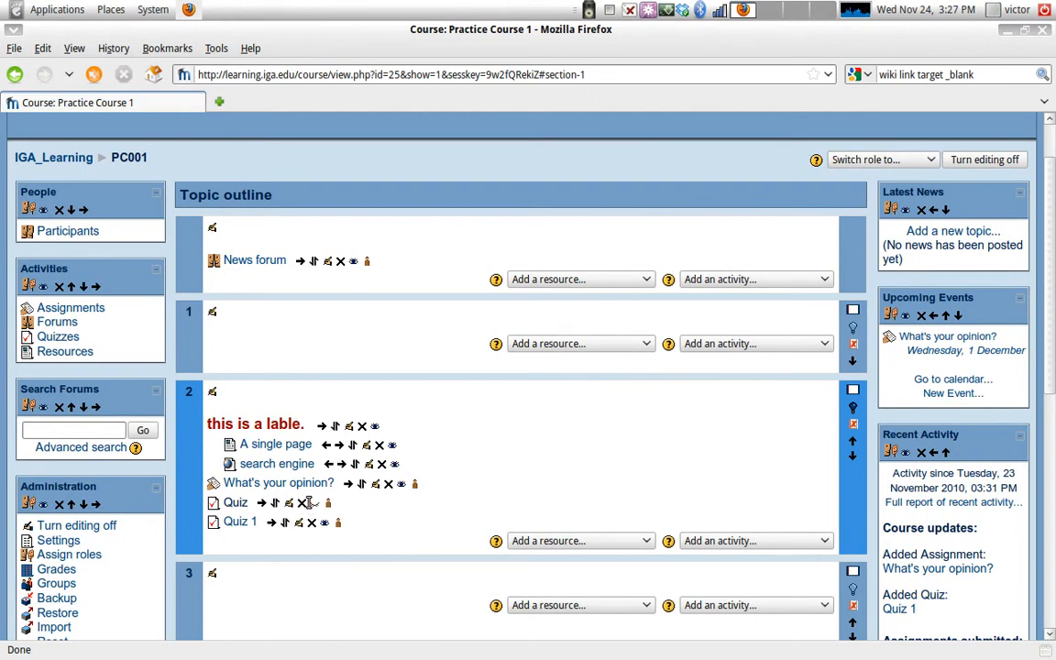
{"action": "mouse_move", "coordinate": [324, 503]}
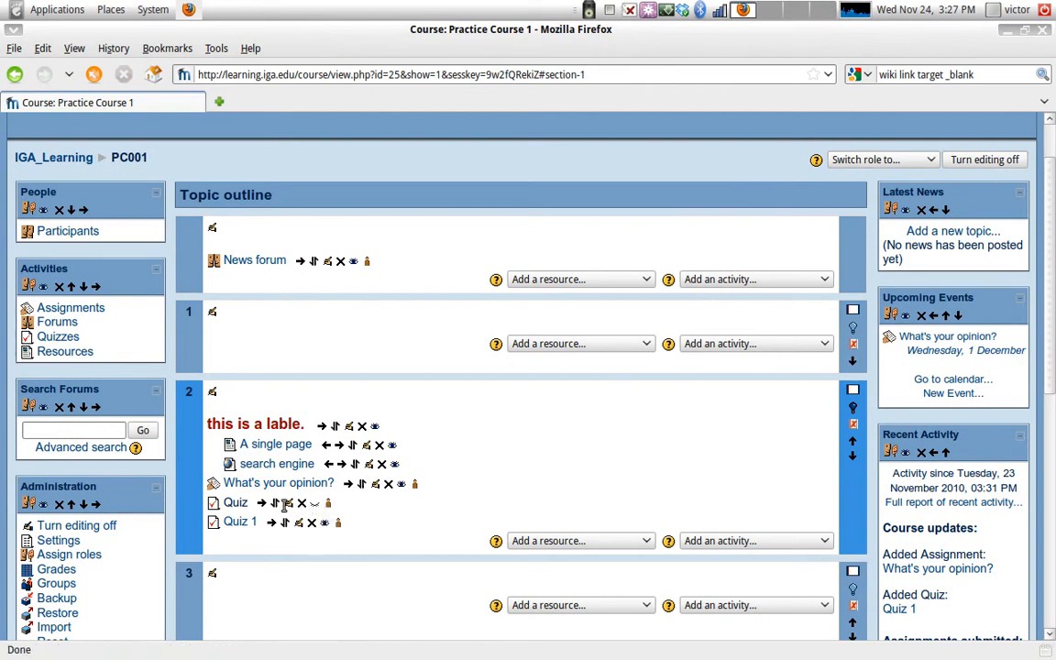
{"action": "mouse_move", "coordinate": [276, 463]}
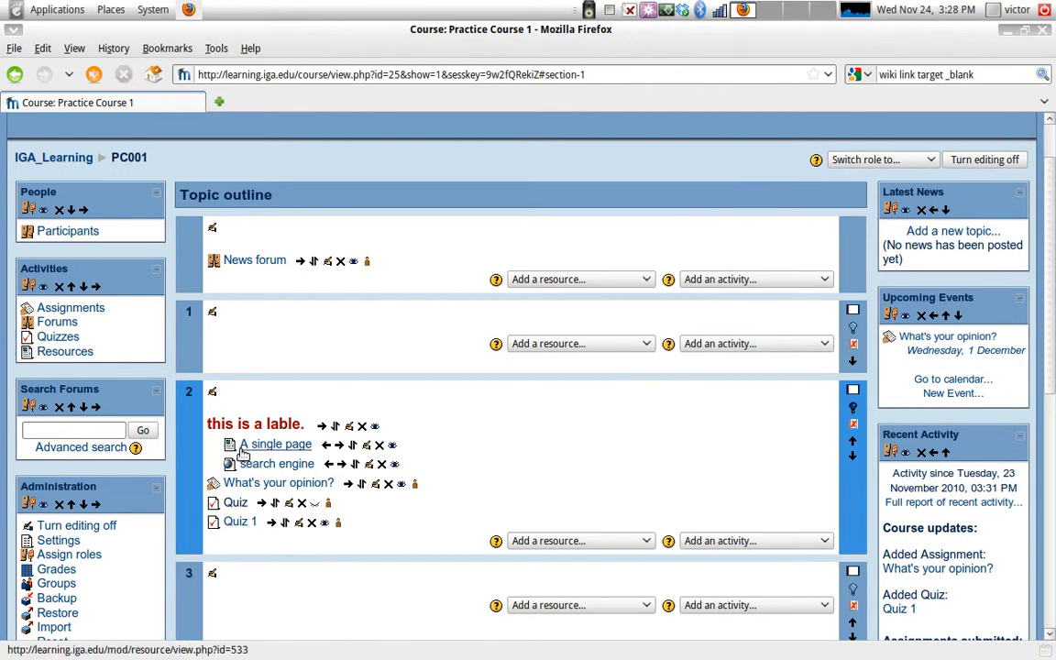
{"action": "mouse_move", "coordinate": [254, 455]}
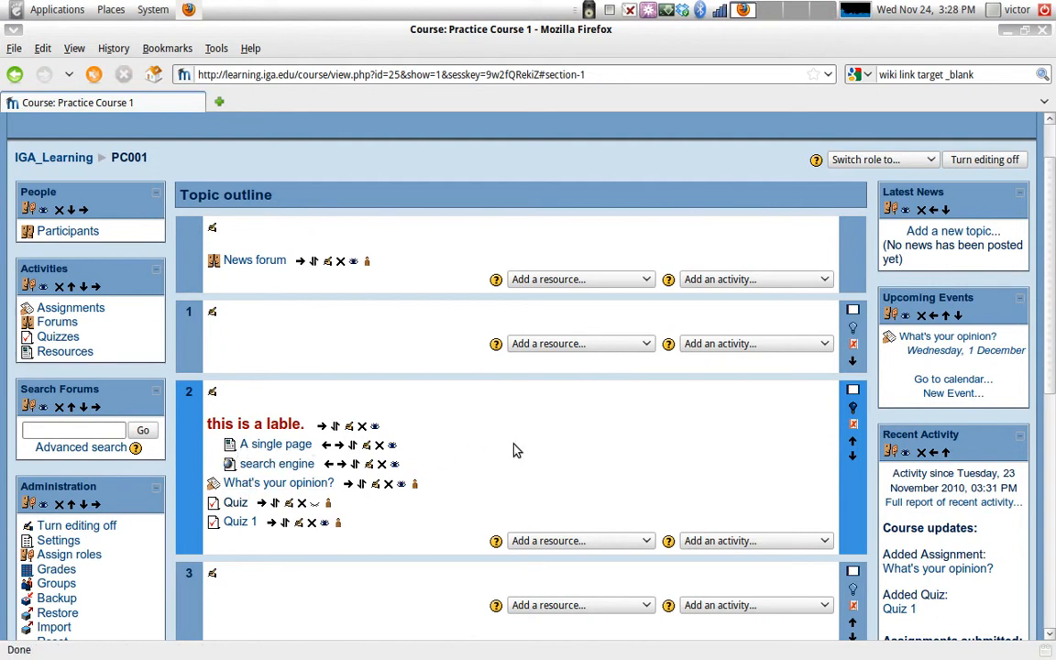
{"action": "mouse_move", "coordinate": [179, 426]}
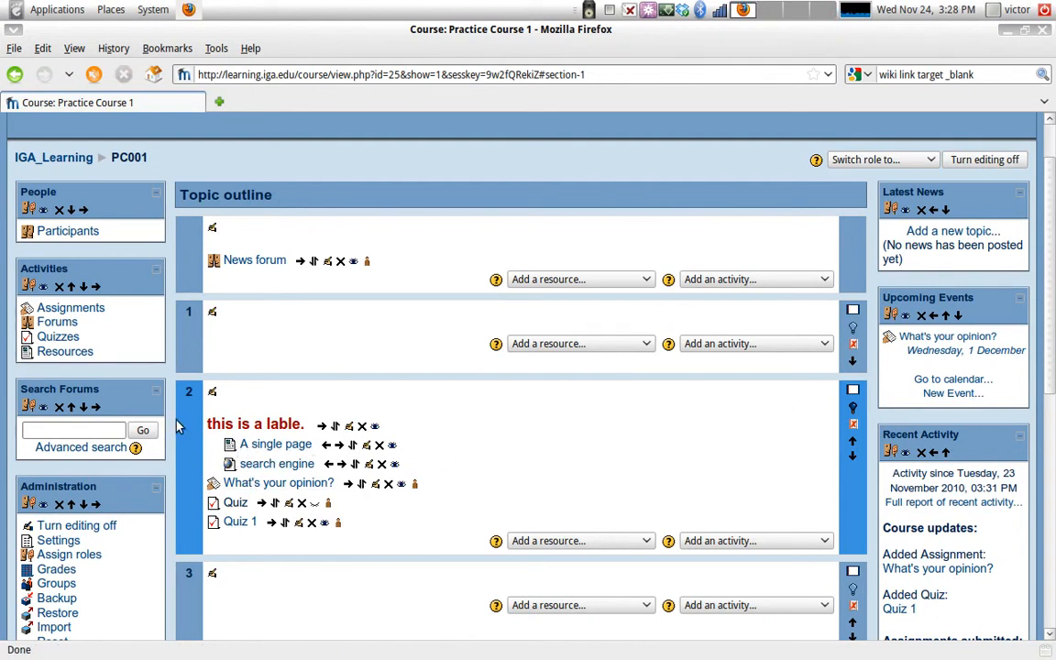
{"action": "mouse_move", "coordinate": [820, 346]}
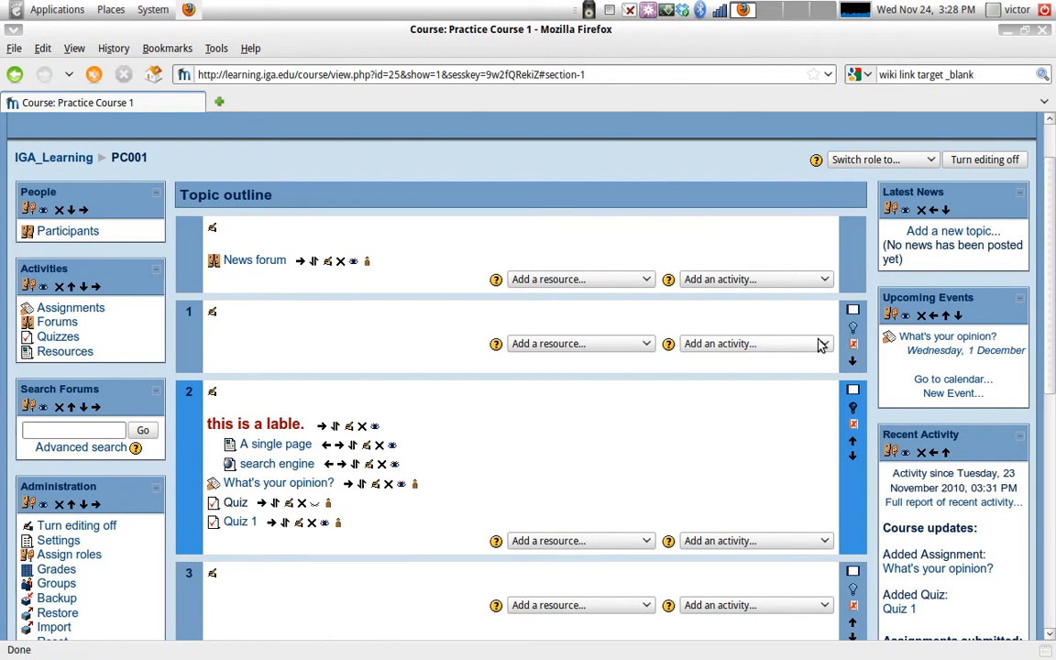
{"action": "mouse_move", "coordinate": [807, 580]}
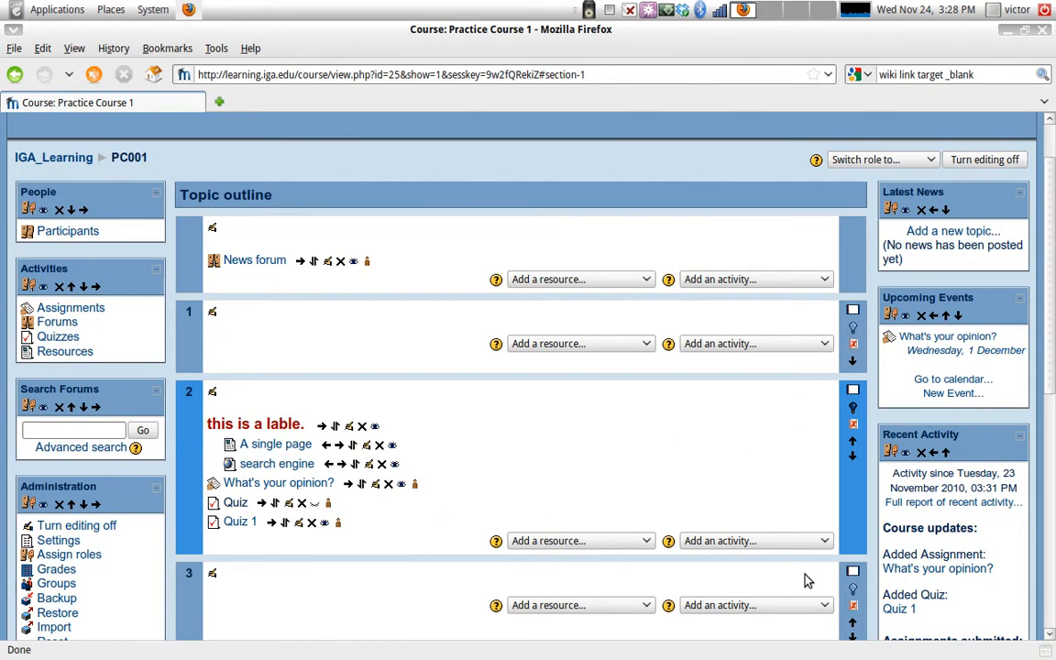
{"action": "scroll", "scroll_direction": "down", "scroll_amount": 3}
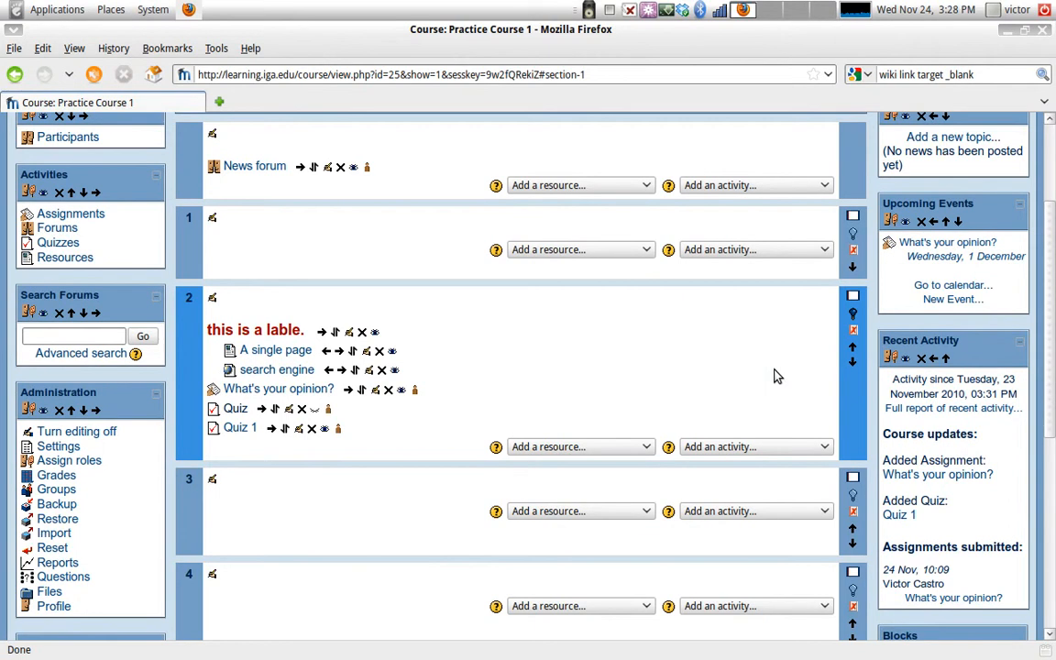
{"action": "scroll", "scroll_direction": "down", "scroll_amount": 3}
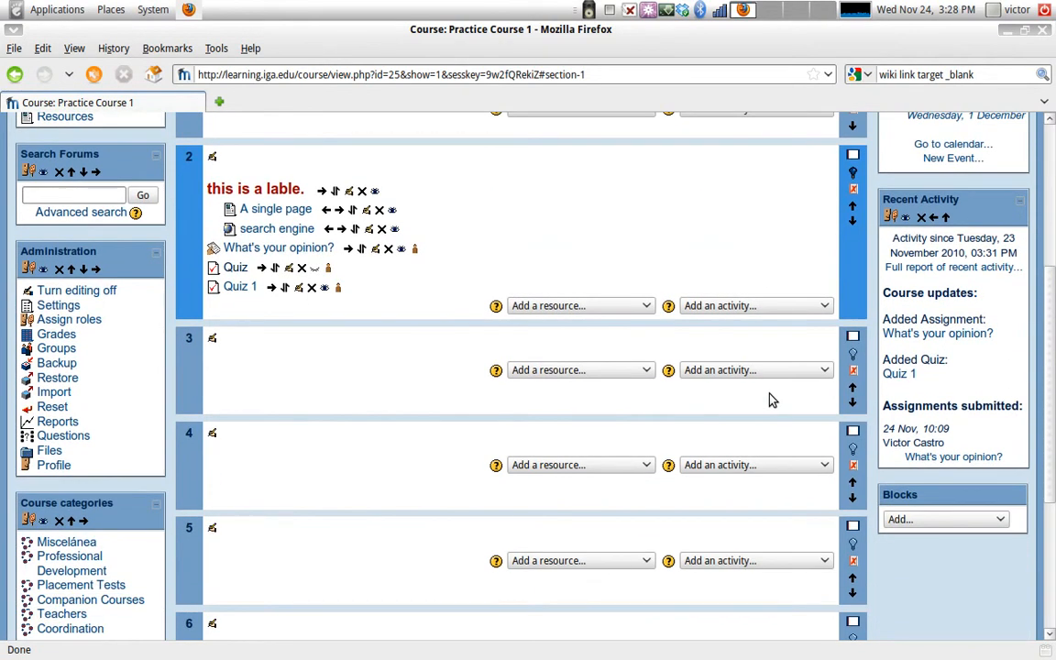
{"action": "scroll", "scroll_direction": "up", "scroll_amount": 3}
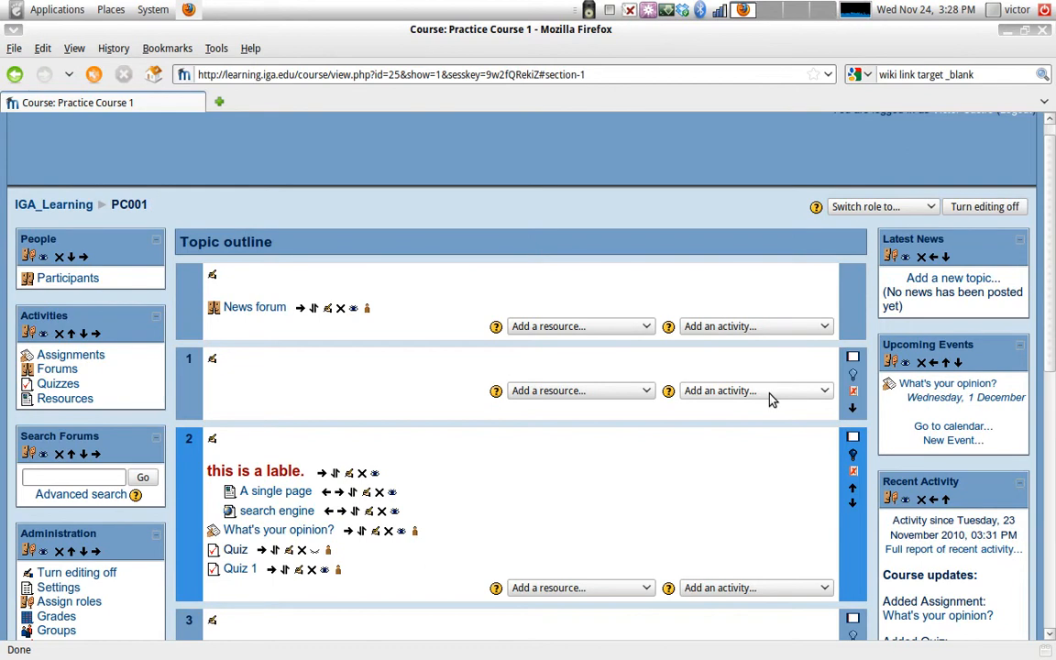
{"action": "mouse_move", "coordinate": [683, 385]}
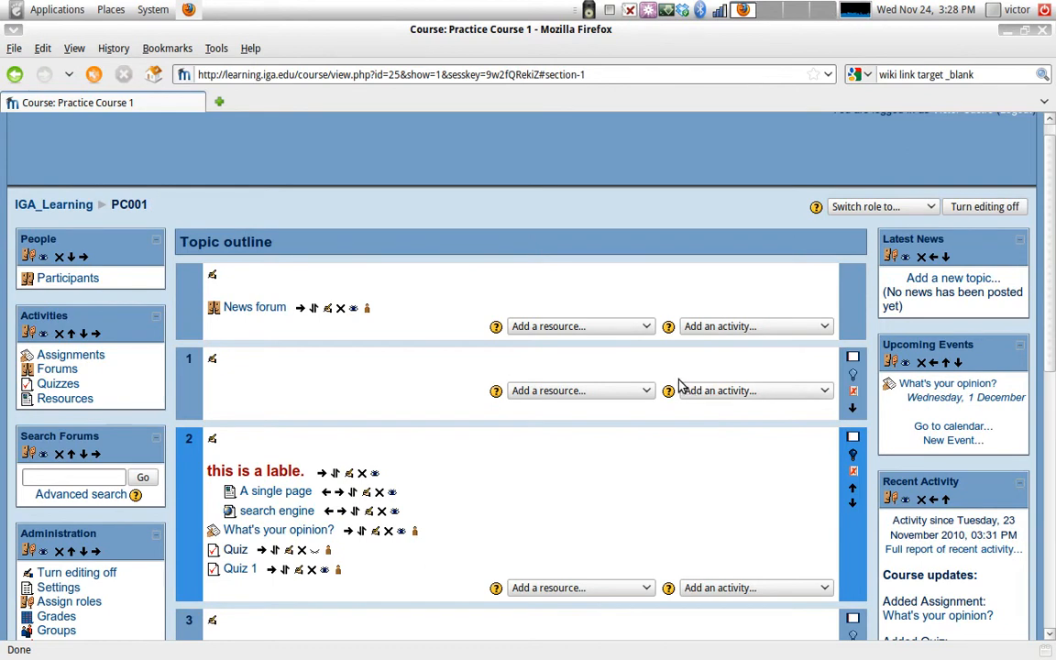
{"action": "mouse_move", "coordinate": [640, 372]}
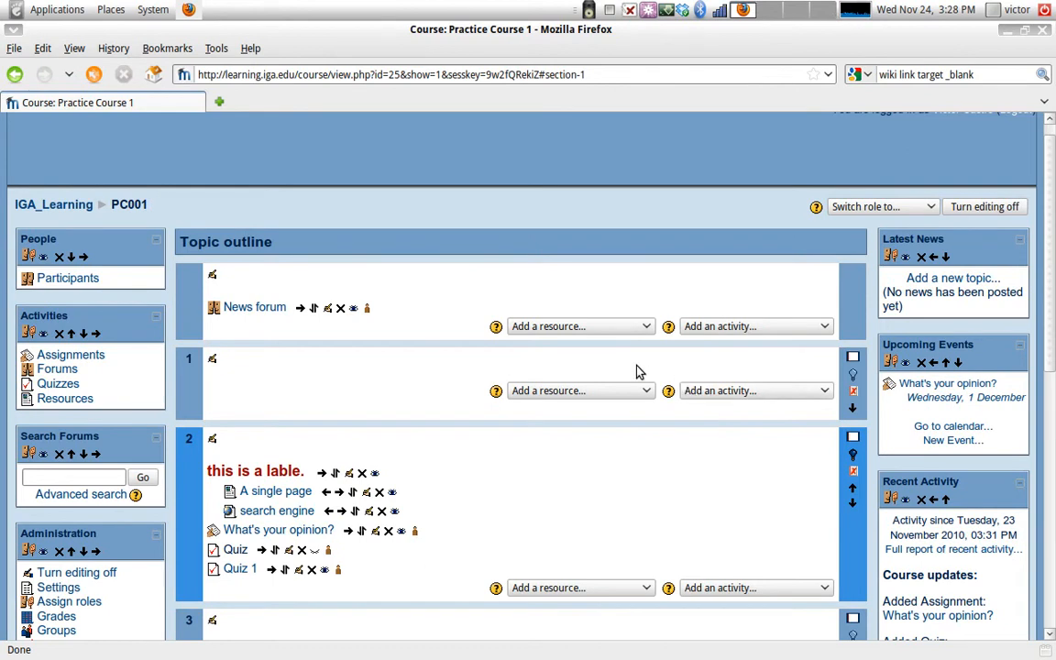